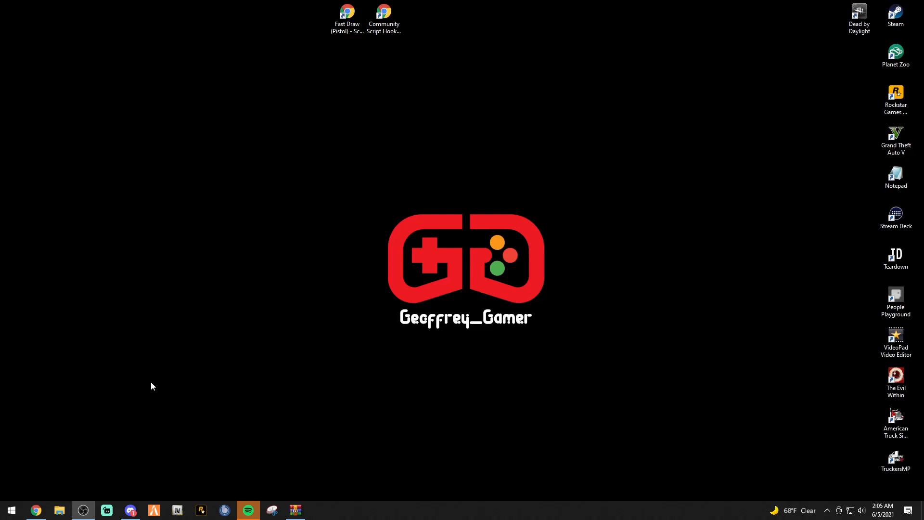
mouse_move(35, 510)
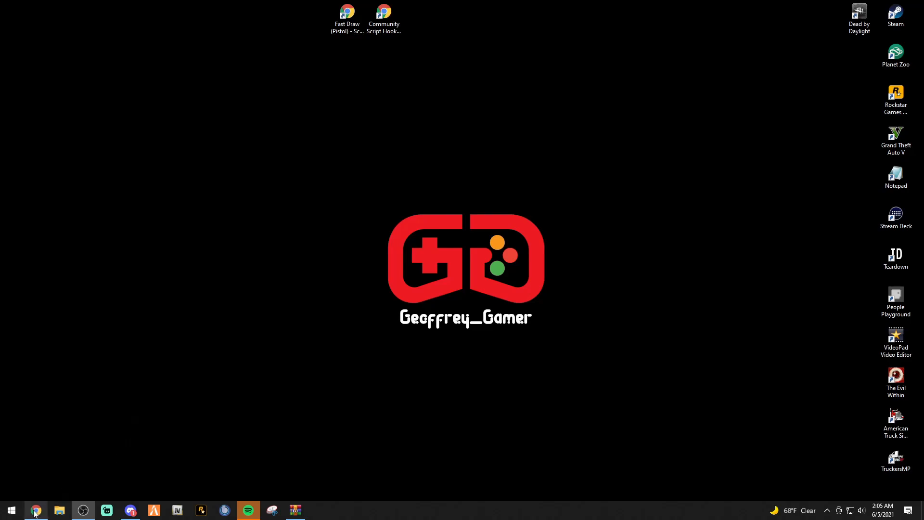
Read through the Fast Draw (Pistol) mod page's description, installation notes and FAQ in Chrome
click(35, 510)
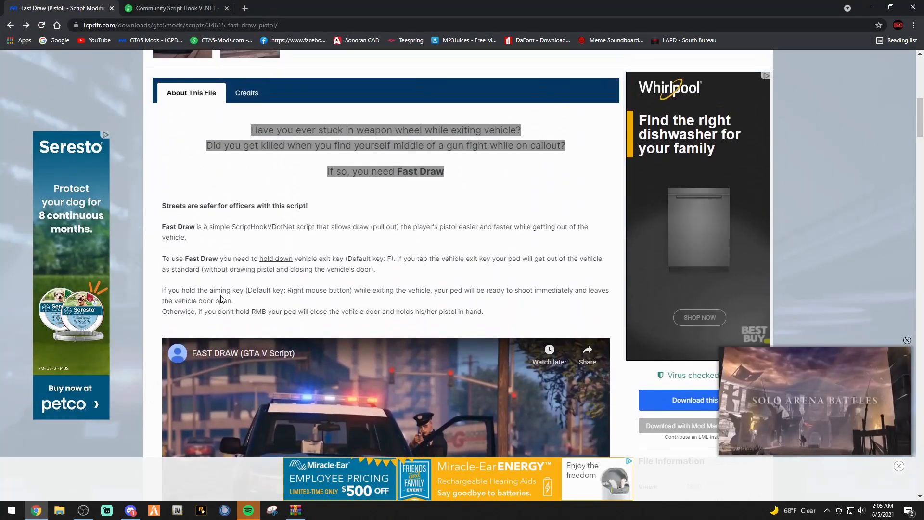
scroll(down, 3)
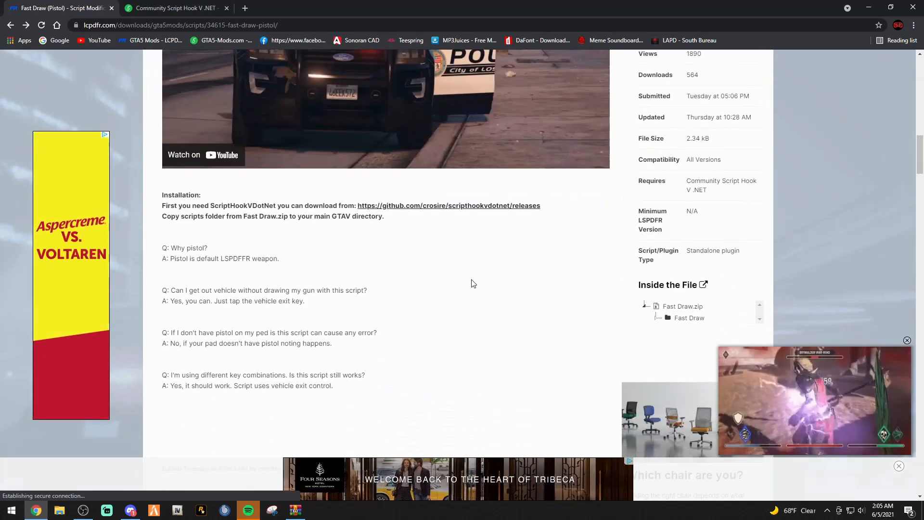
scroll(up, 3)
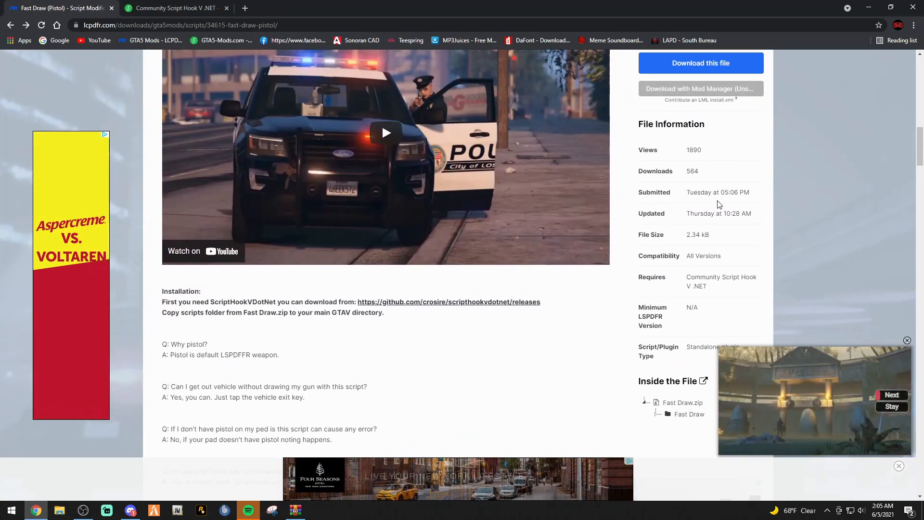
scroll(up, 3)
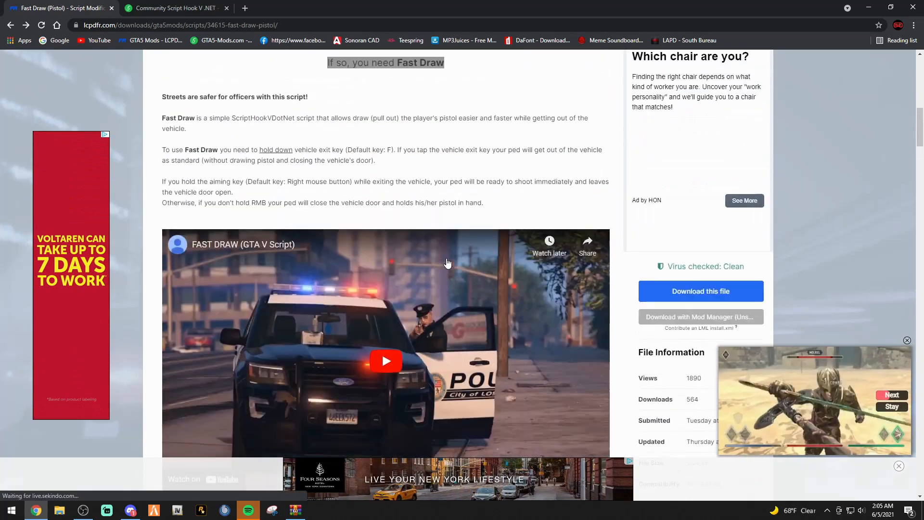
scroll(up, 3)
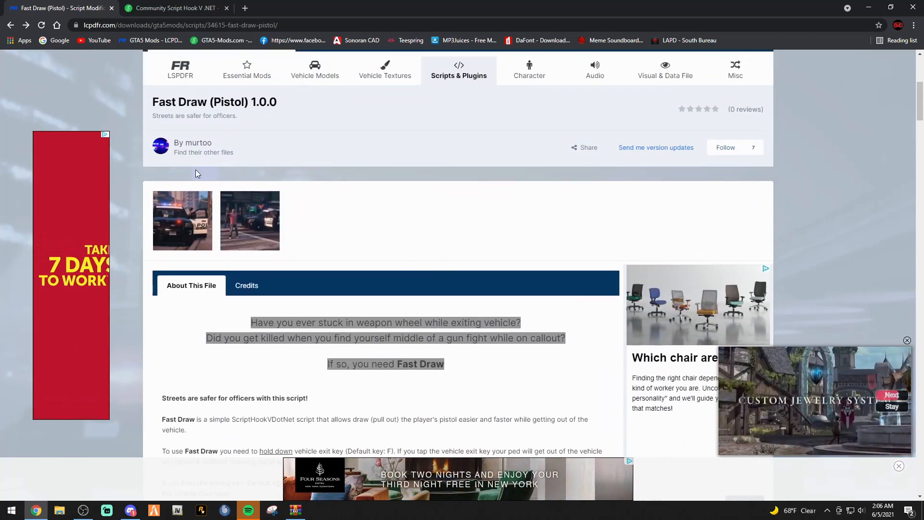
mouse_move(192, 145)
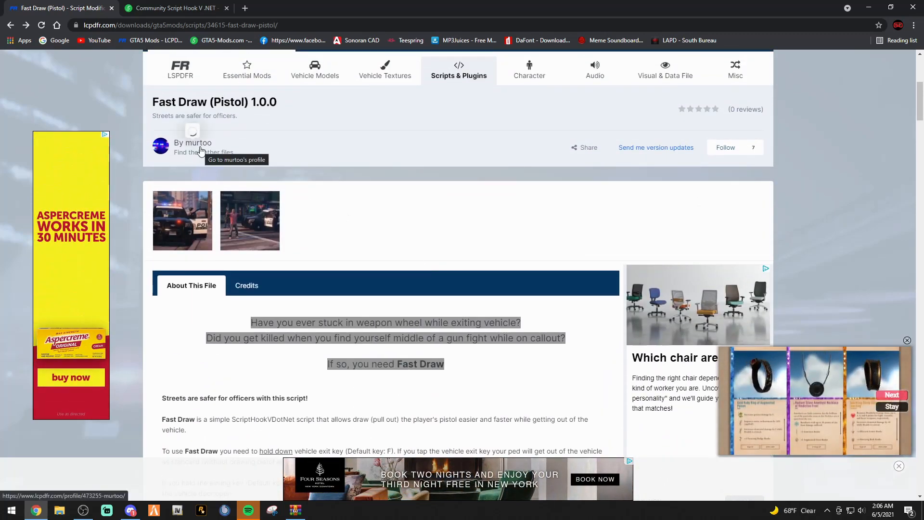
scroll(down, 3)
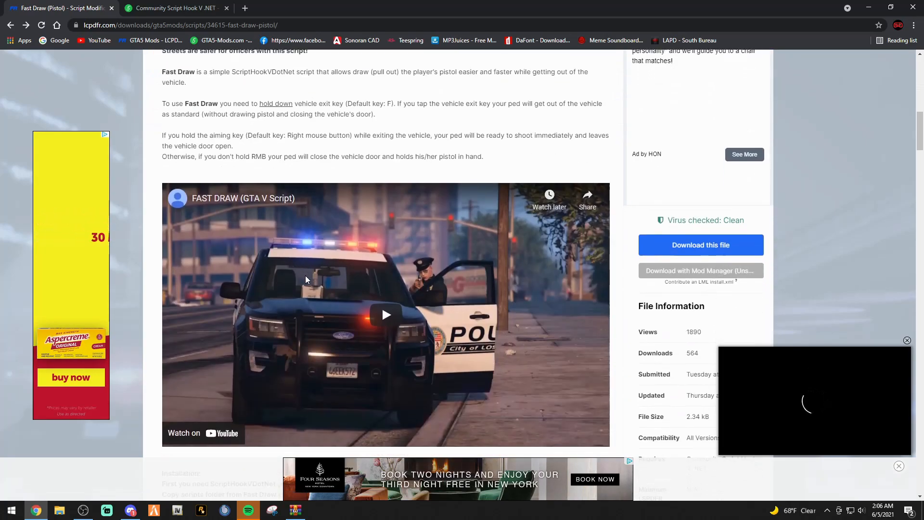
scroll(down, 3)
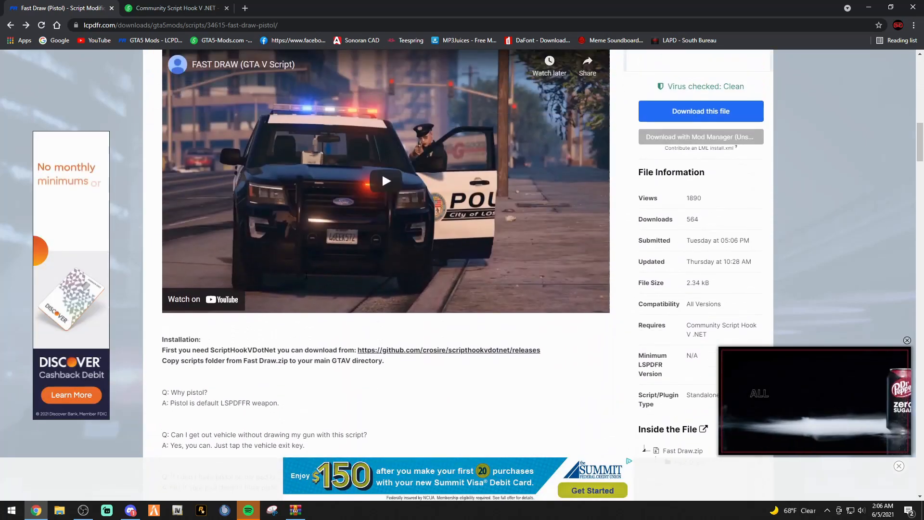
scroll(up, 3)
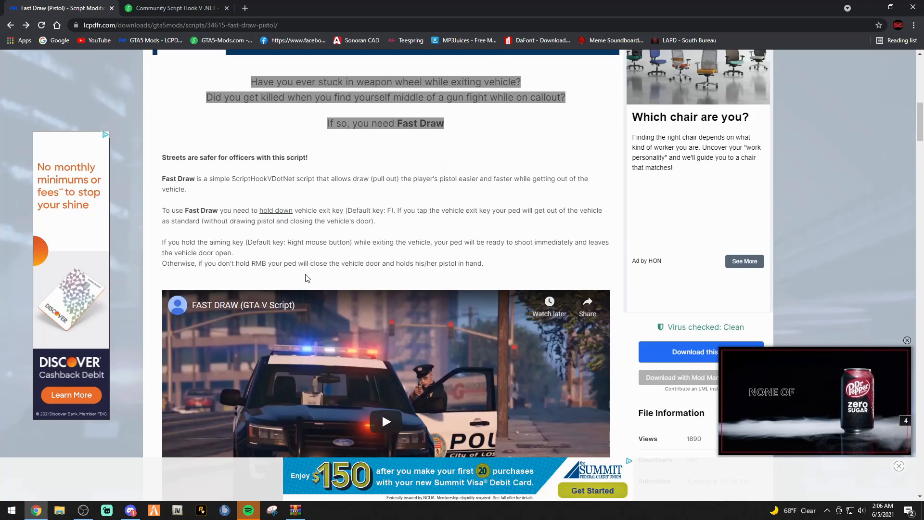
scroll(down, 3)
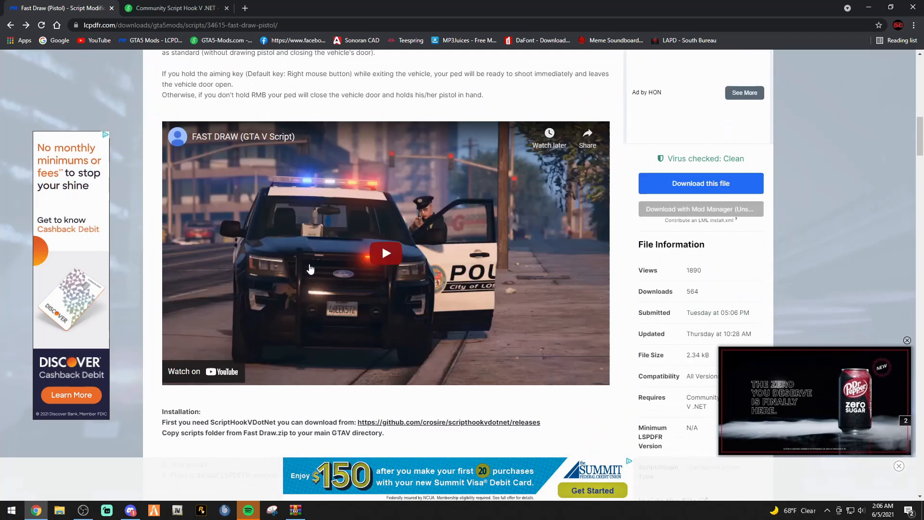
scroll(down, 3)
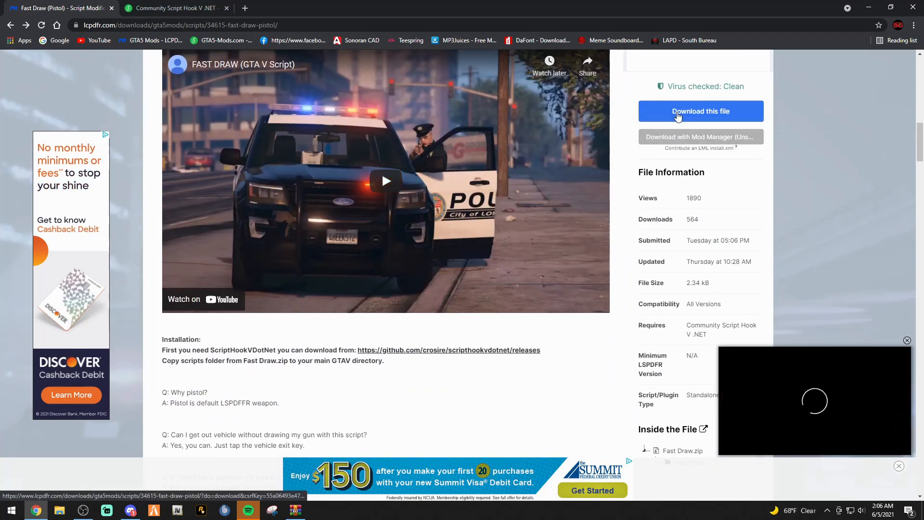
Start downloading the Fast Draw mod file from its LCPDFR.com page
click(700, 111)
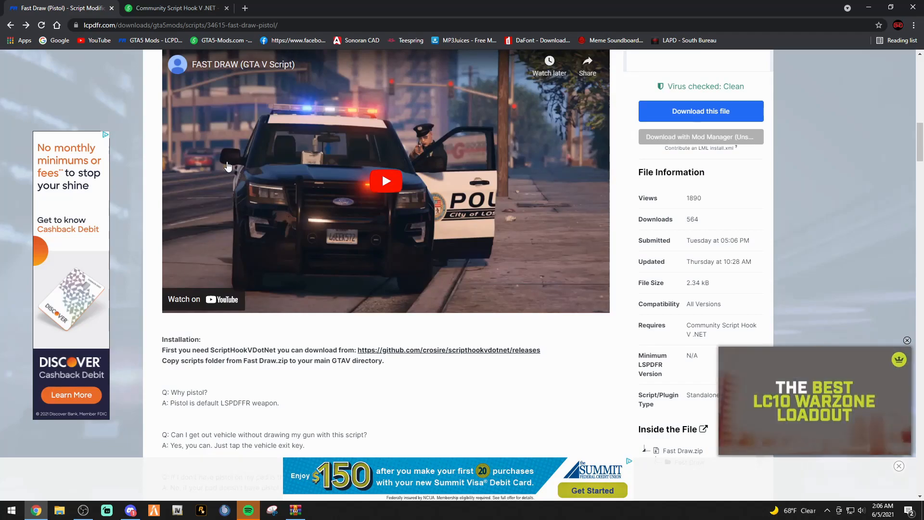
scroll(down, 3)
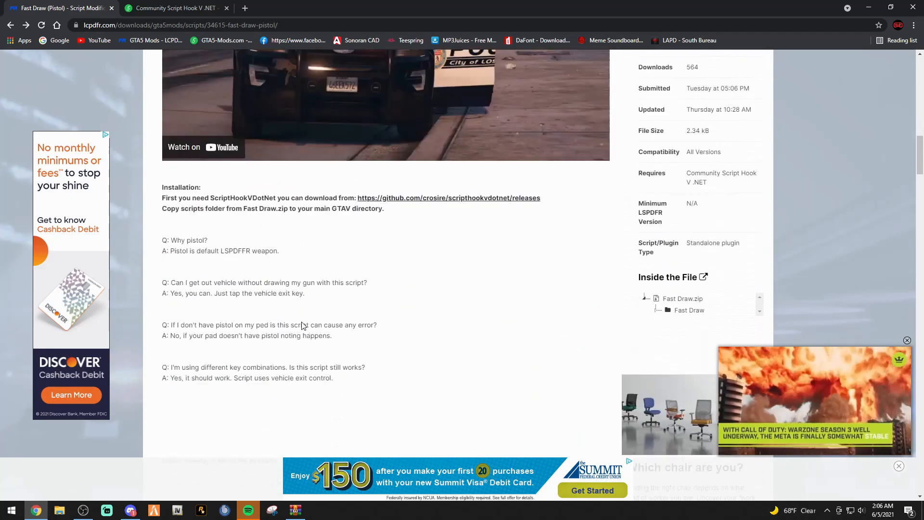
scroll(up, 3)
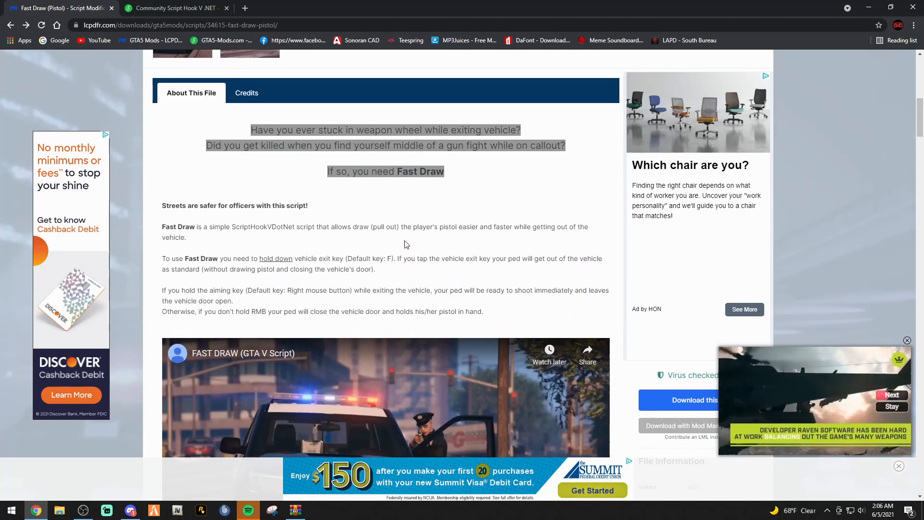
mouse_move(225, 235)
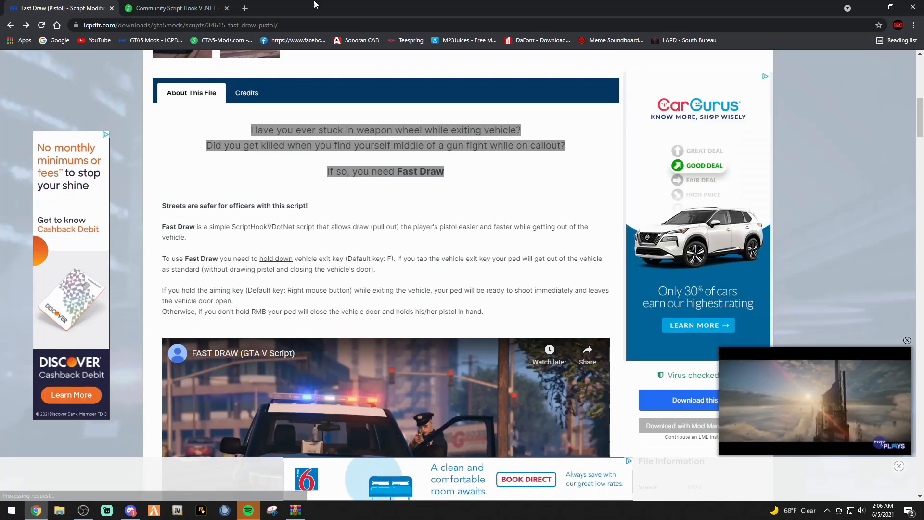
View the ScriptHookVDotNet v3.1.0 release notes on GitHub down to the Assets section
click(175, 8)
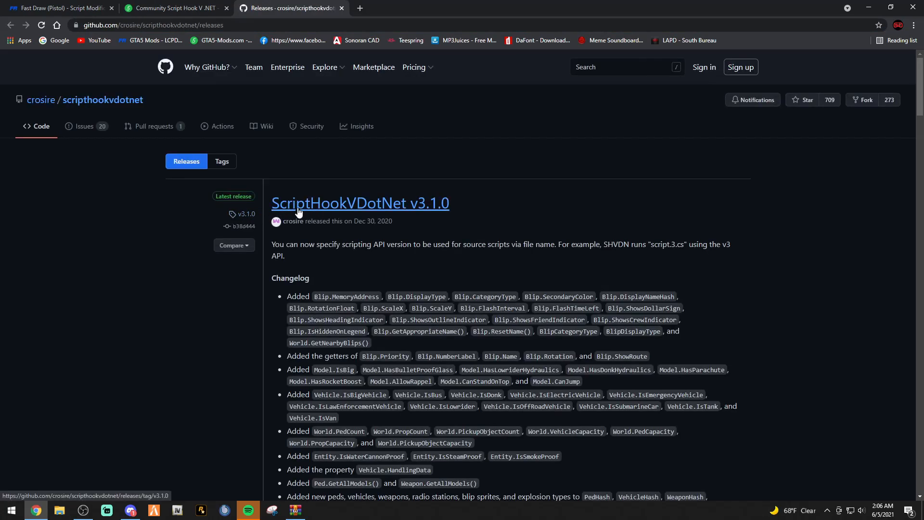
mouse_move(436, 213)
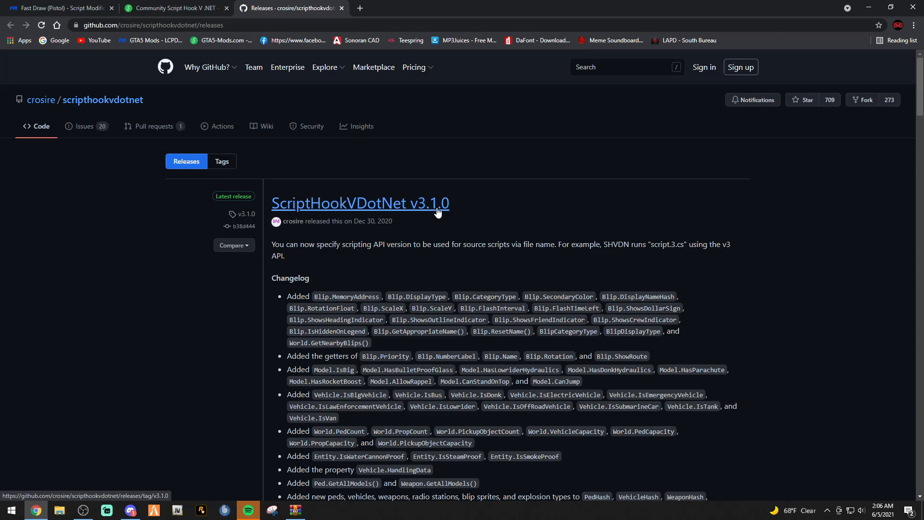
scroll(down, 3)
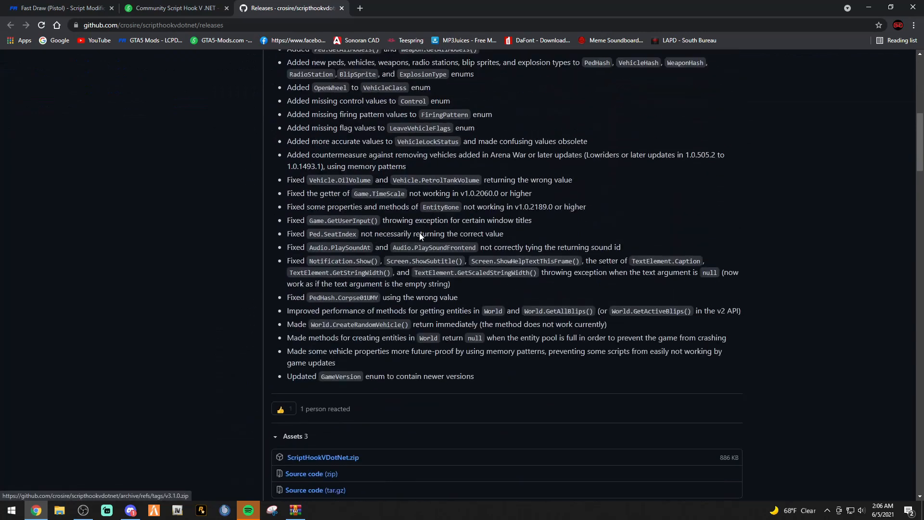
scroll(down, 3)
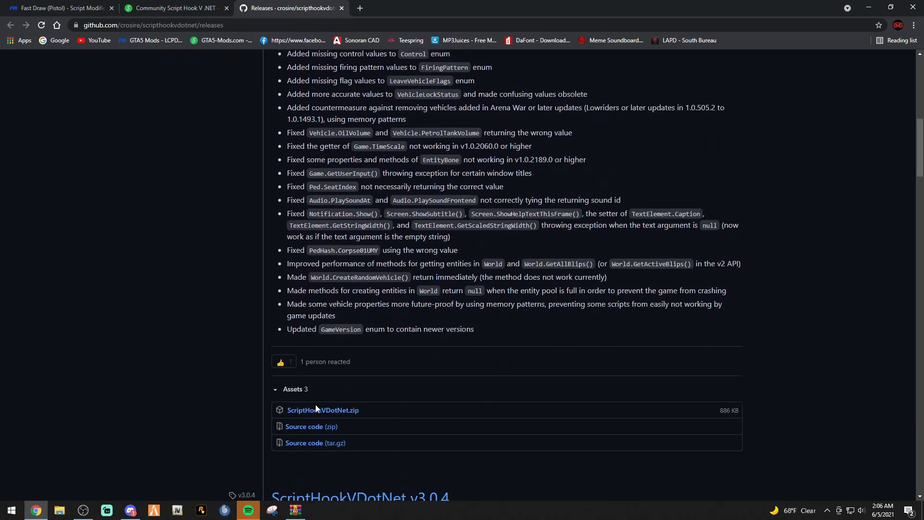
mouse_move(322, 410)
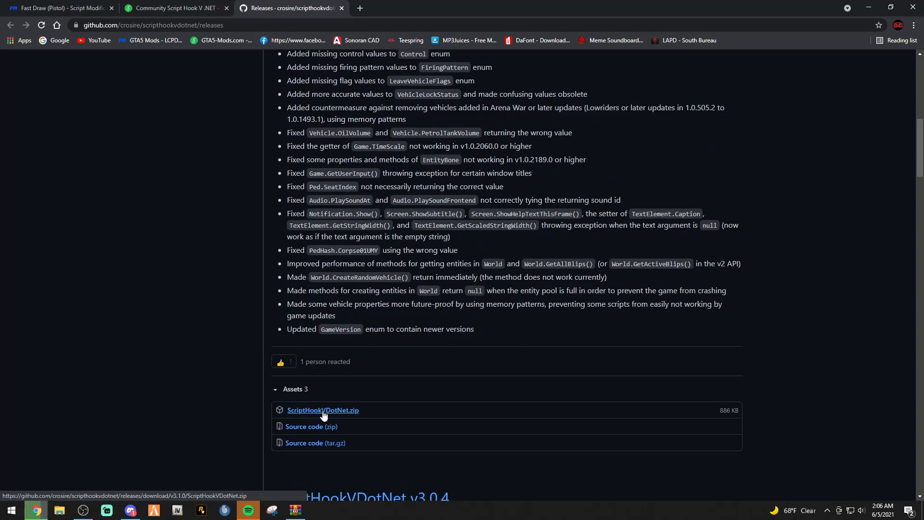
Download ScriptHookVDotNet.zip, dismiss the WinRAR license reminder and return to the desktop
click(323, 410)
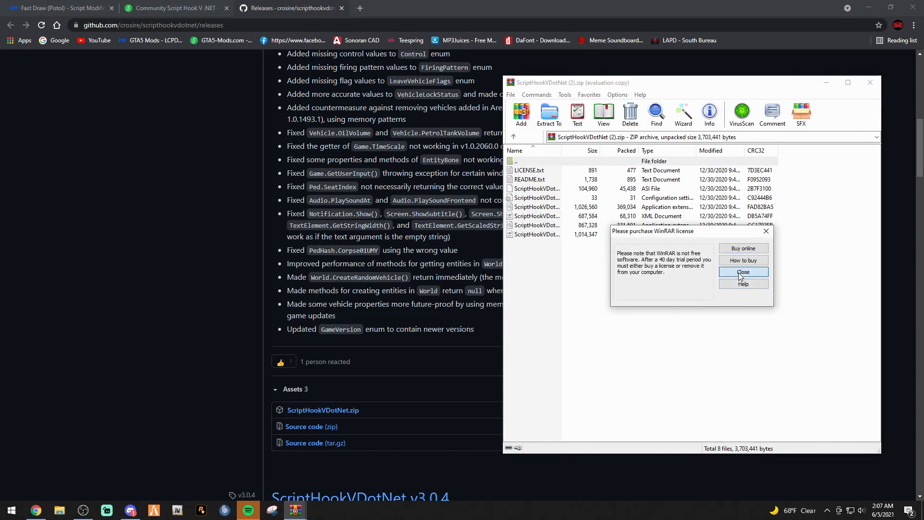
click(743, 271)
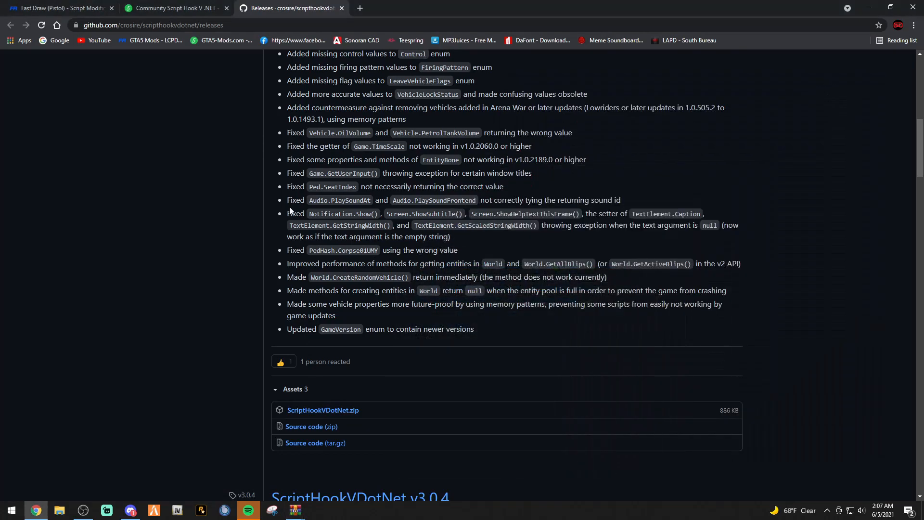
mouse_move(917, 8)
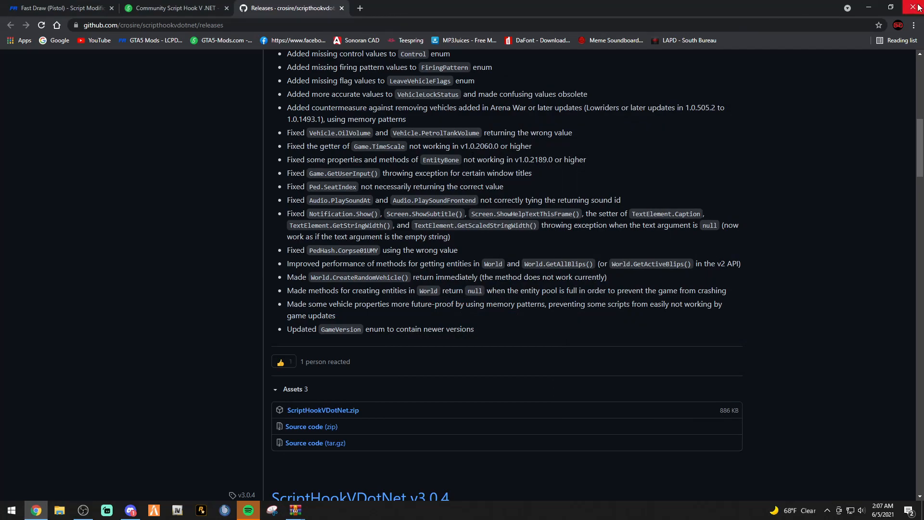
click(917, 8)
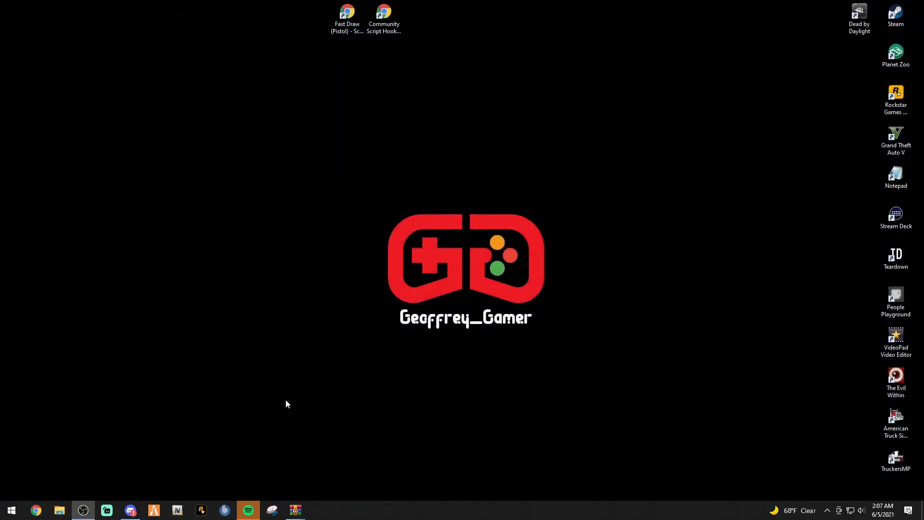
mouse_move(59, 509)
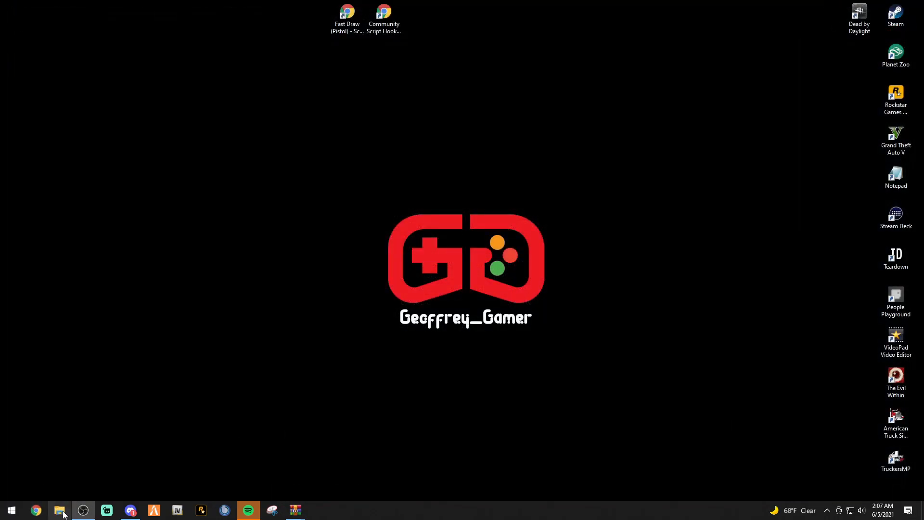
Browse C:\Program Files (x86)\Steam\steamapps, checking the downloading and common folders
click(59, 510)
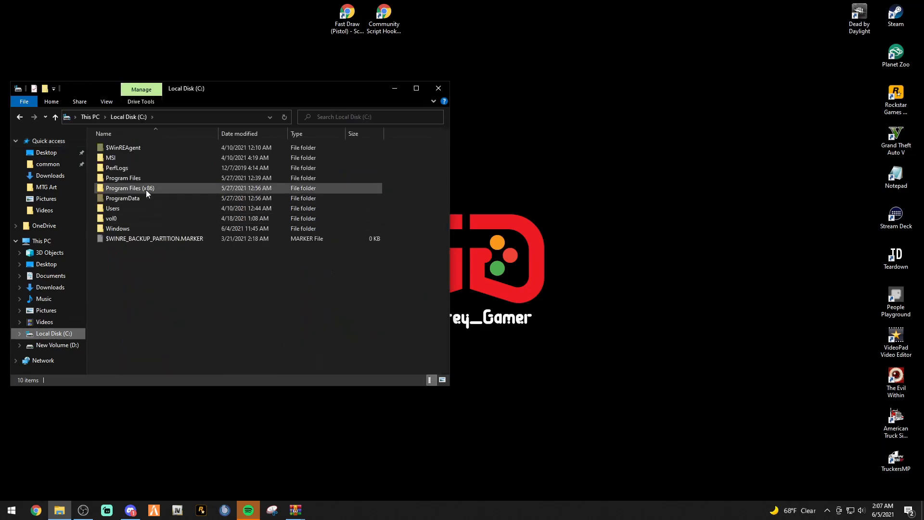
double_click(129, 187)
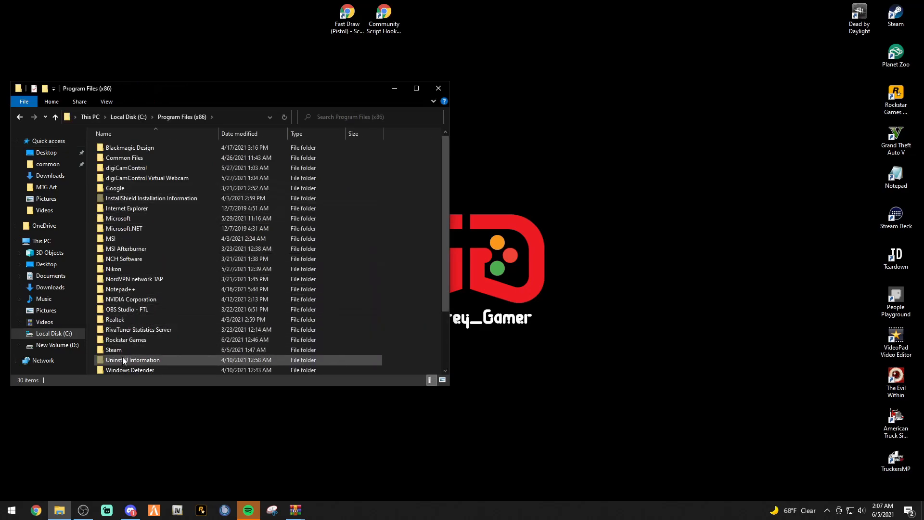
double_click(113, 350)
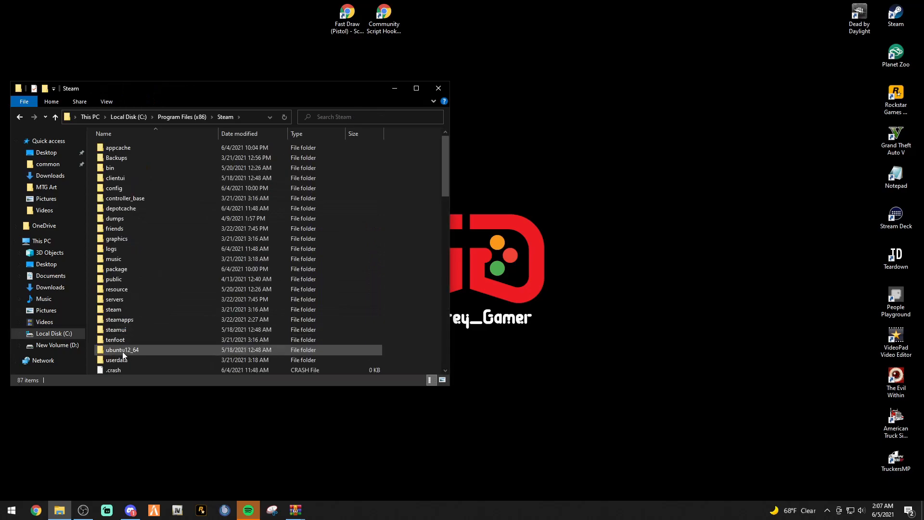
double_click(119, 319)
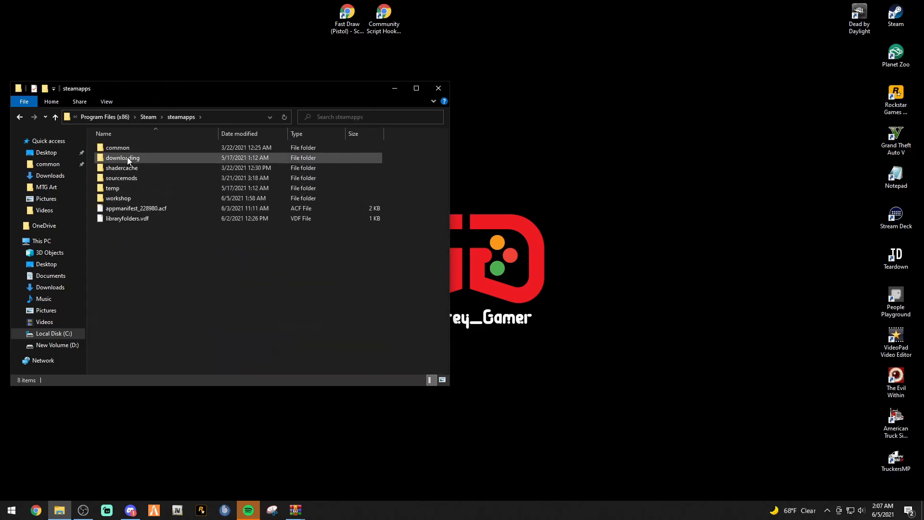
double_click(122, 157)
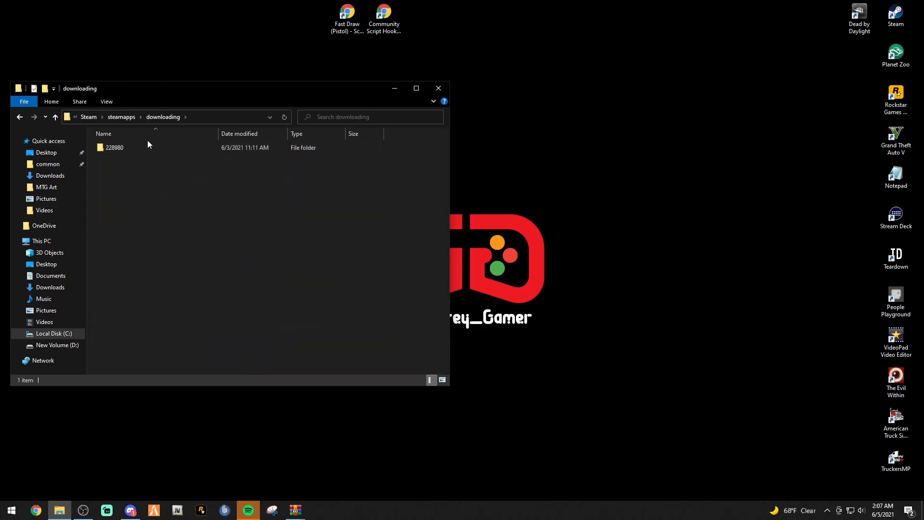
click(55, 116)
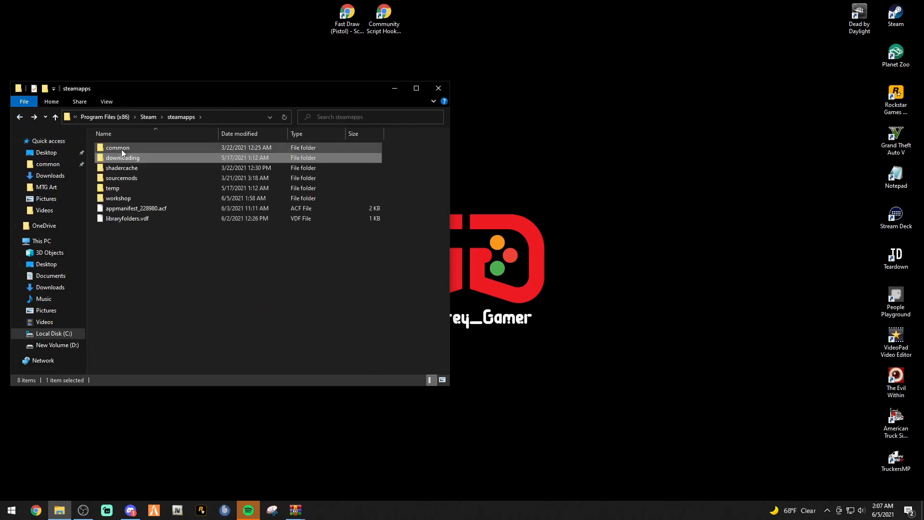
double_click(117, 148)
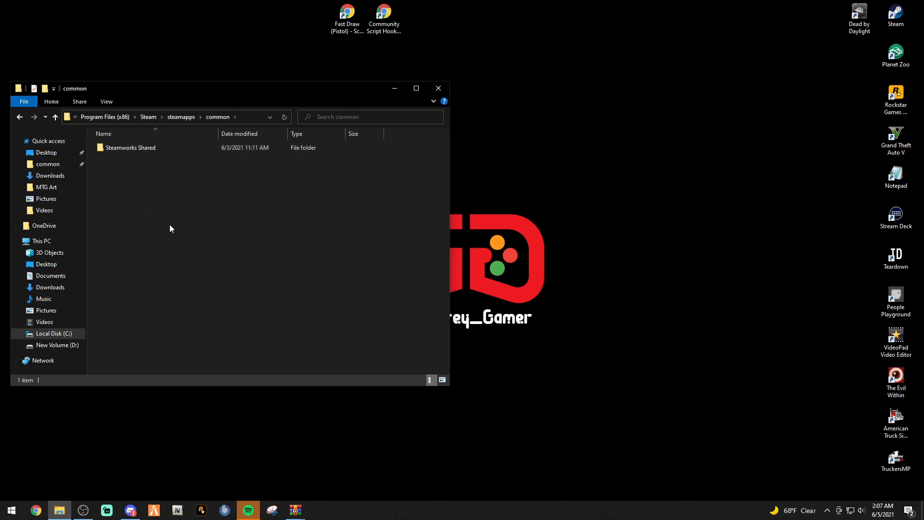
mouse_move(141, 189)
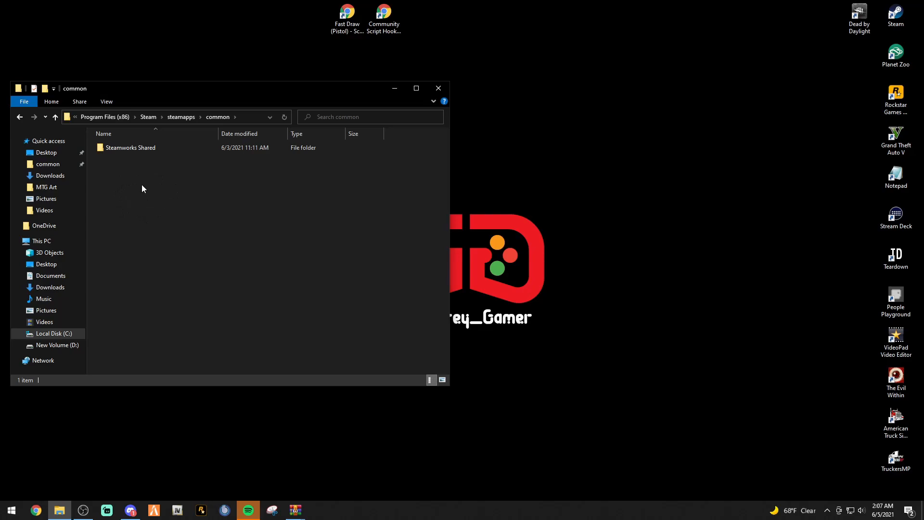
mouse_move(125, 167)
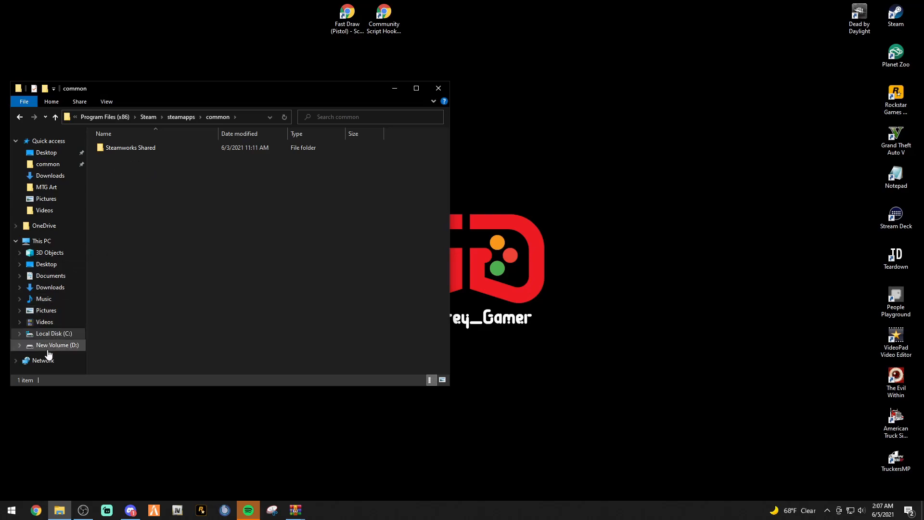
Go to D:\SteamLibrary\steamapps\common and open the Grand Theft Auto V folder
click(59, 345)
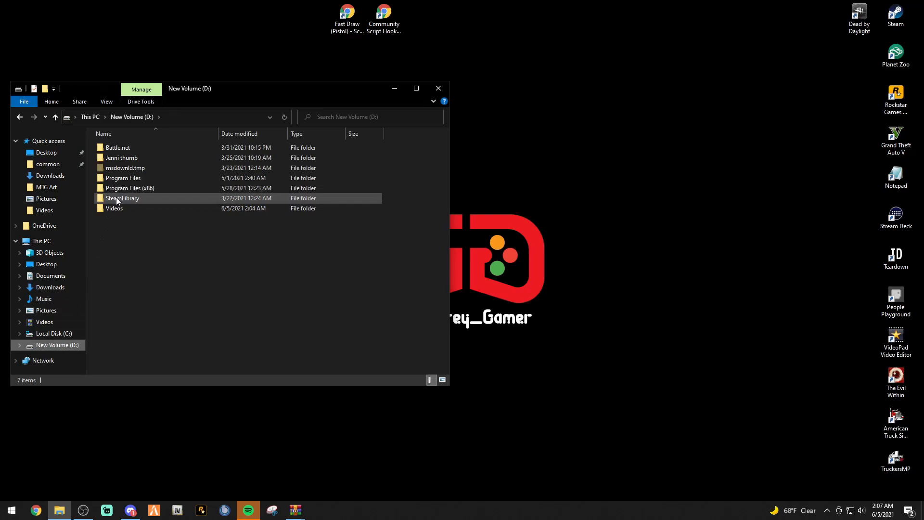
double_click(123, 197)
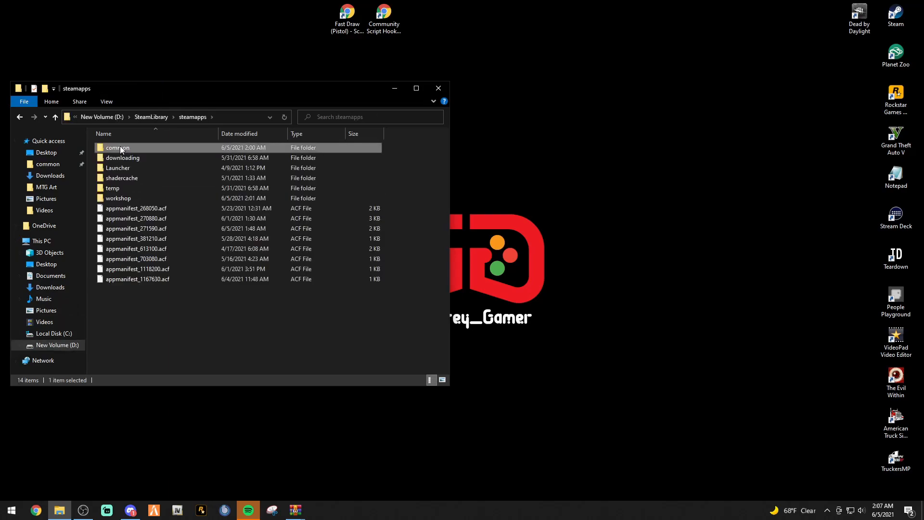
double_click(117, 147)
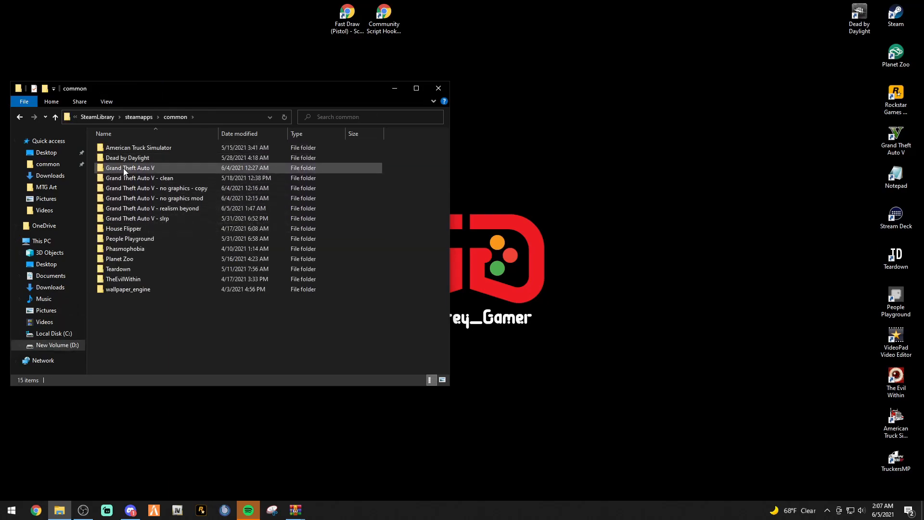
double_click(130, 168)
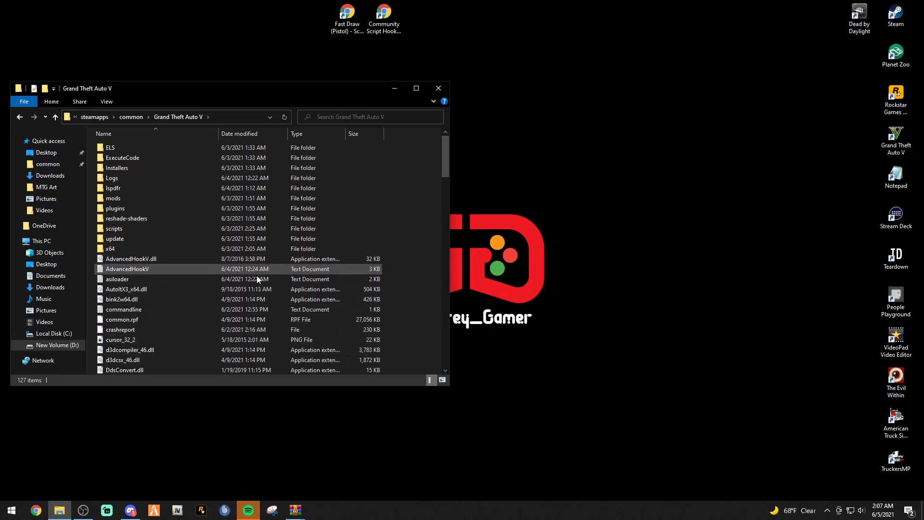
mouse_move(168, 277)
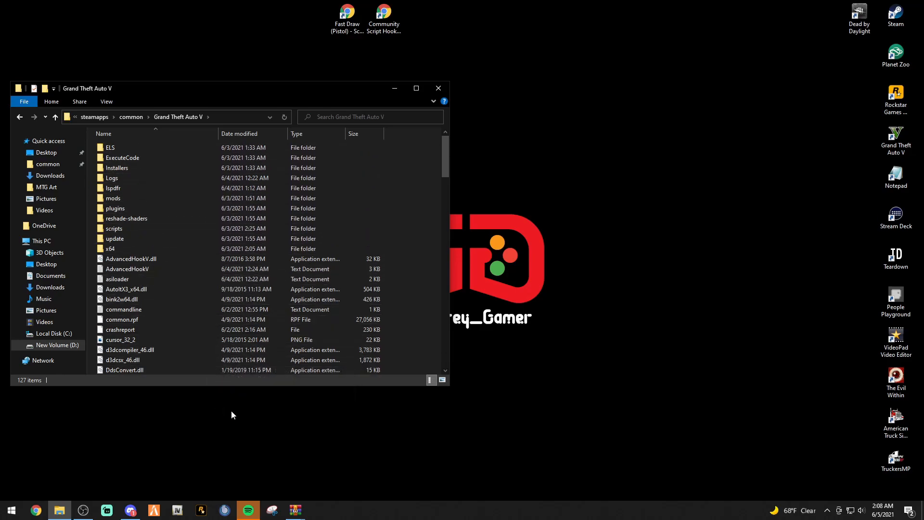
mouse_move(262, 465)
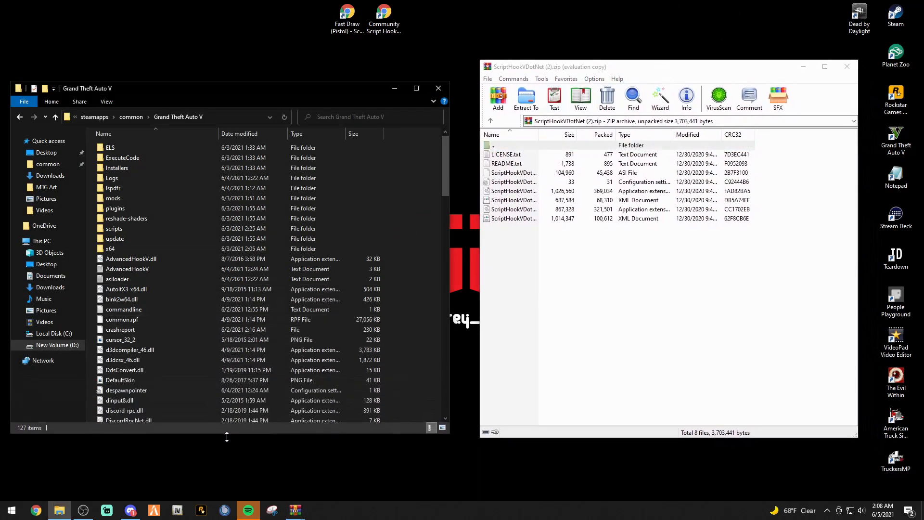
Select all the QuantV PNG screenshots in the Grand Theft Auto V folder for deletion
scroll(down, 3)
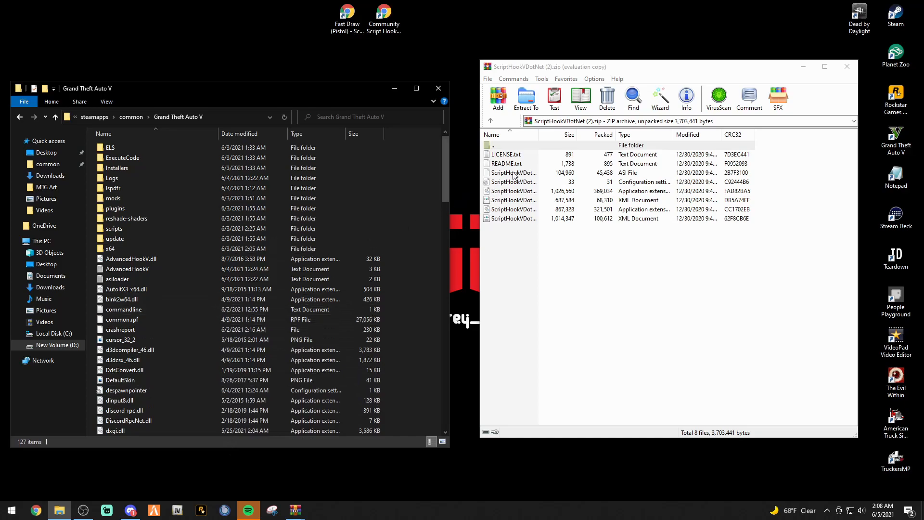
scroll(down, 3)
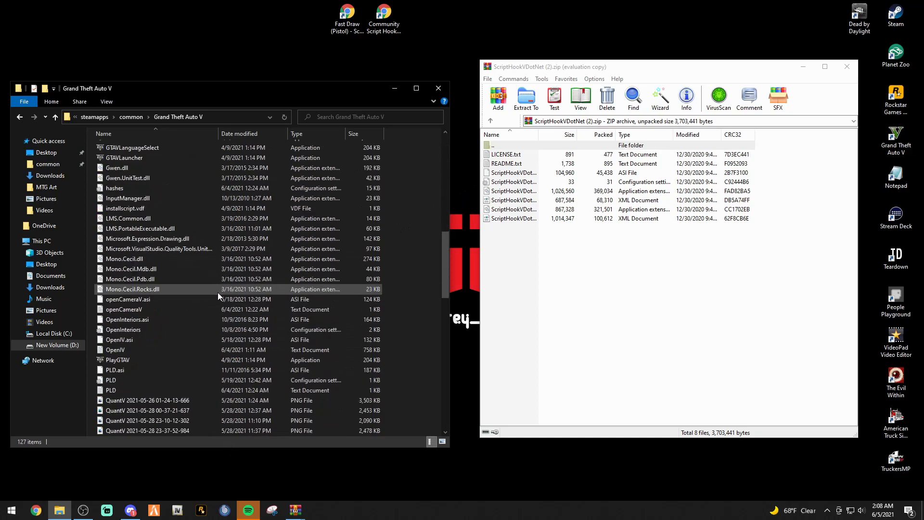
scroll(down, 3)
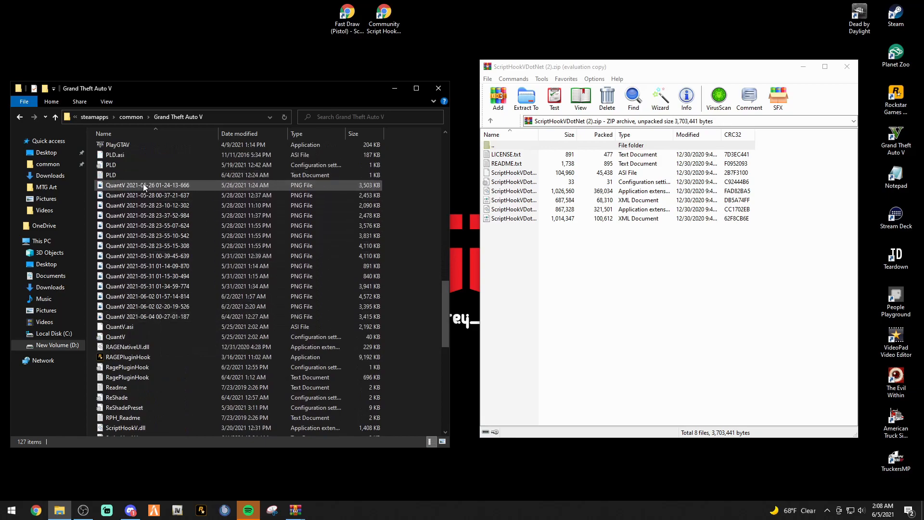
mouse_move(147, 188)
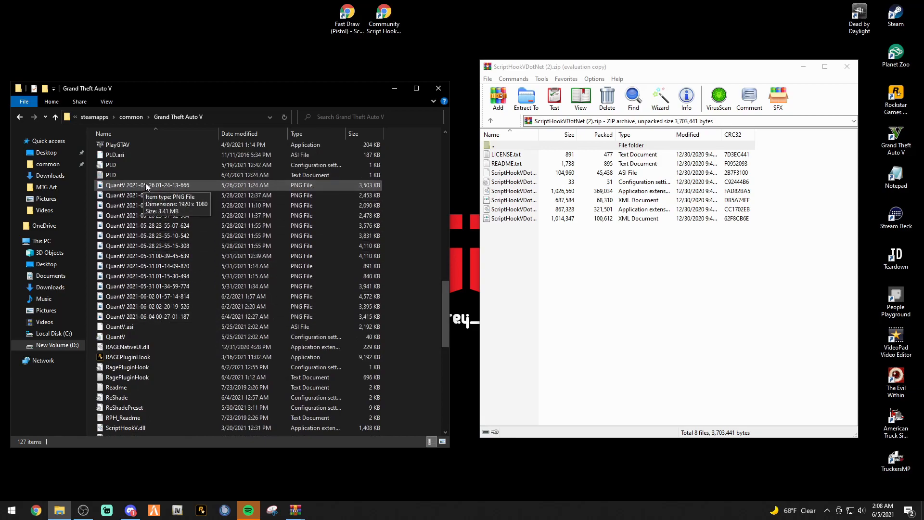
click(148, 225)
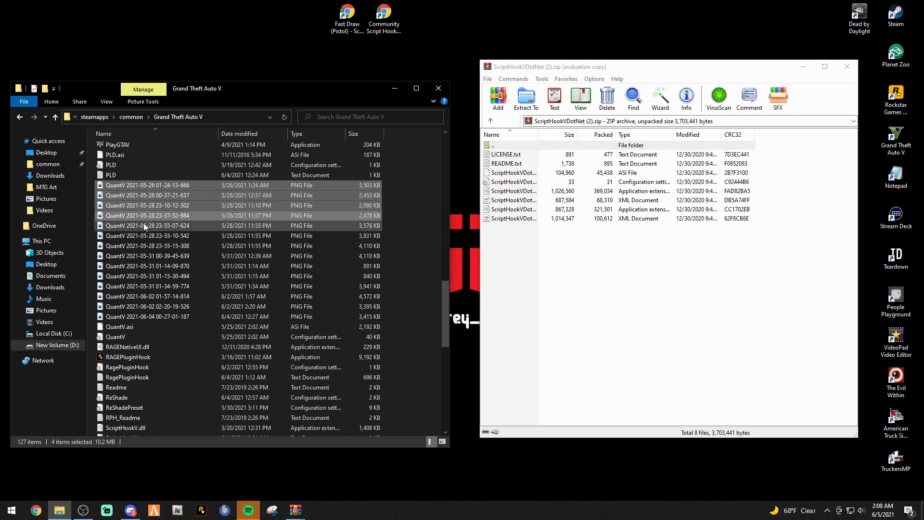
click(153, 266)
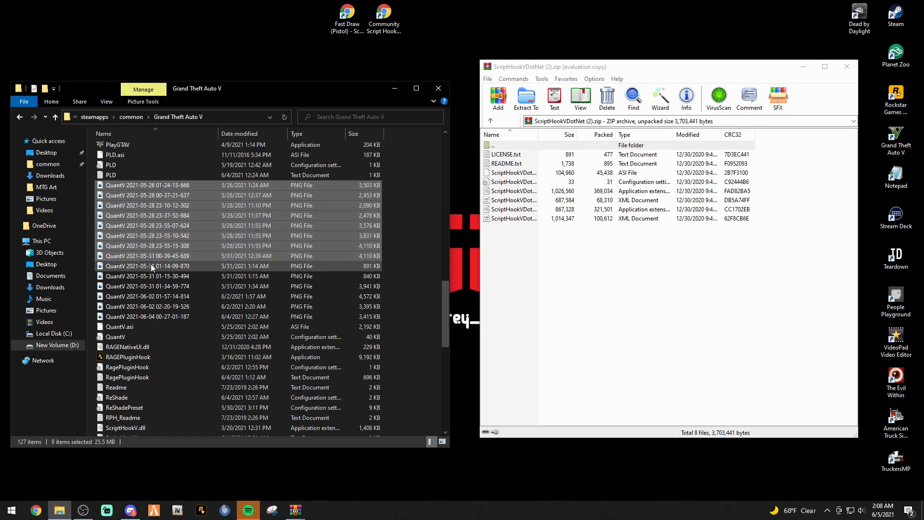
click(147, 306)
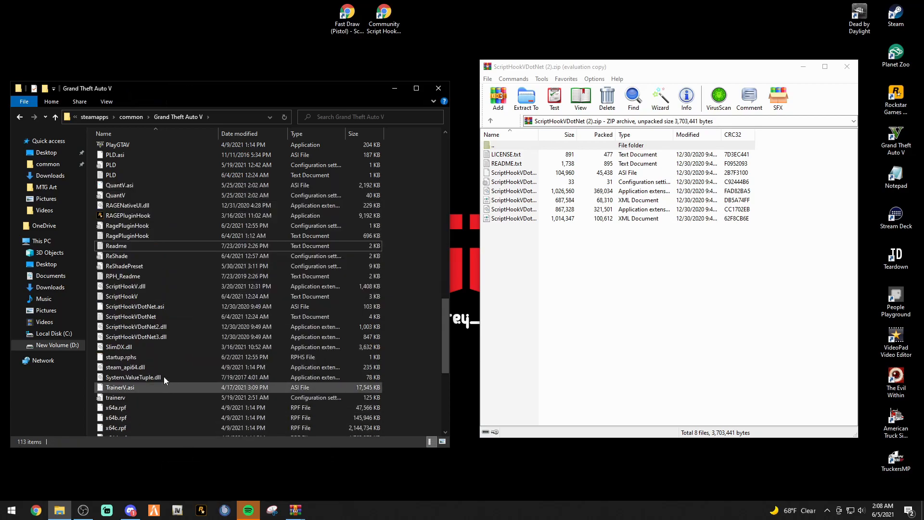
click(146, 317)
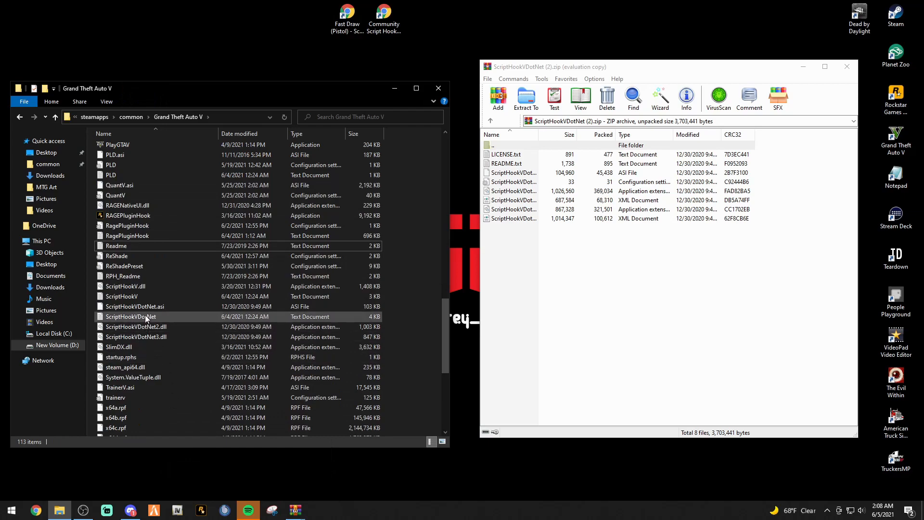
click(134, 306)
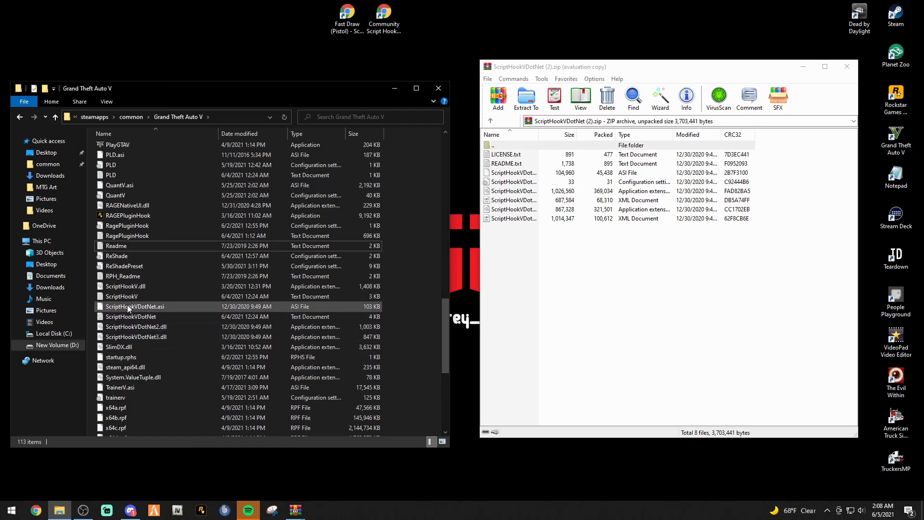
mouse_move(146, 306)
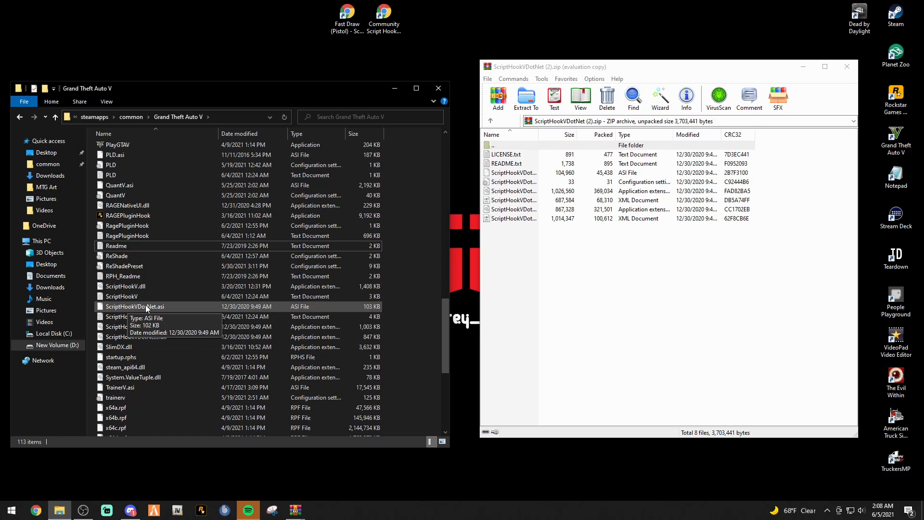
mouse_move(152, 352)
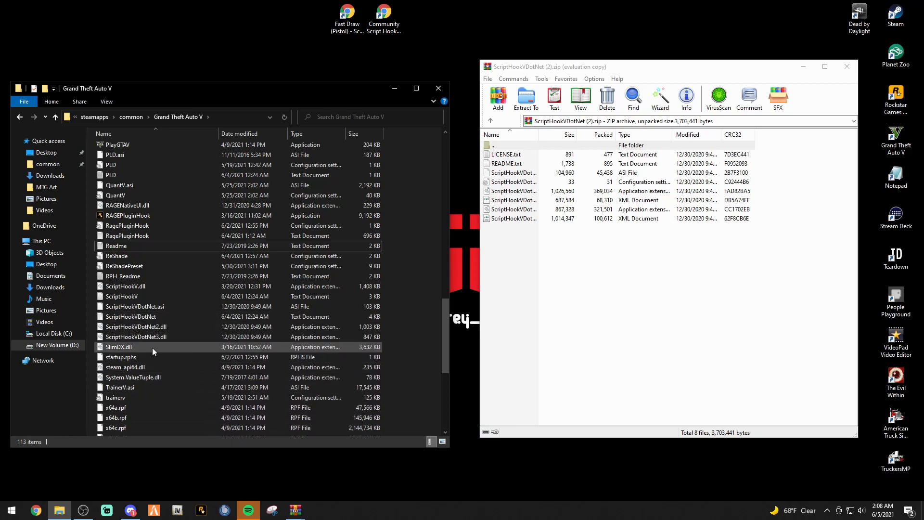
click(136, 317)
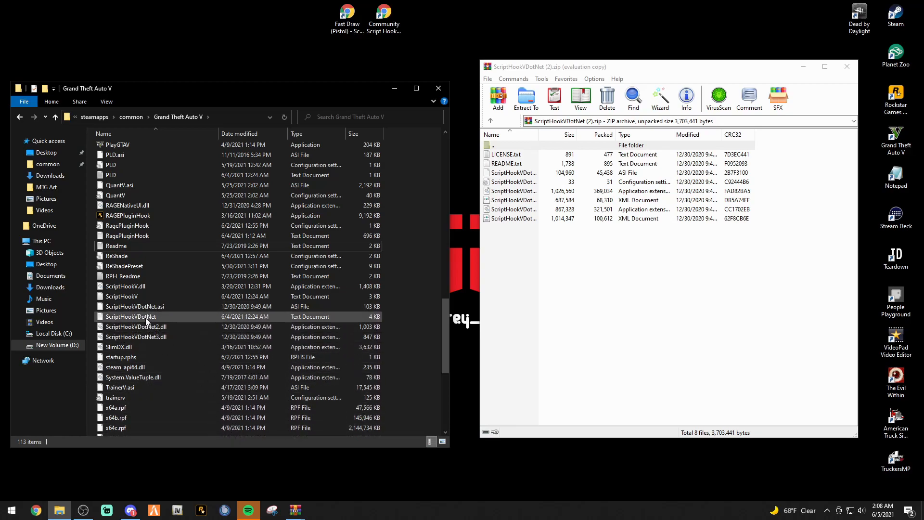
click(136, 326)
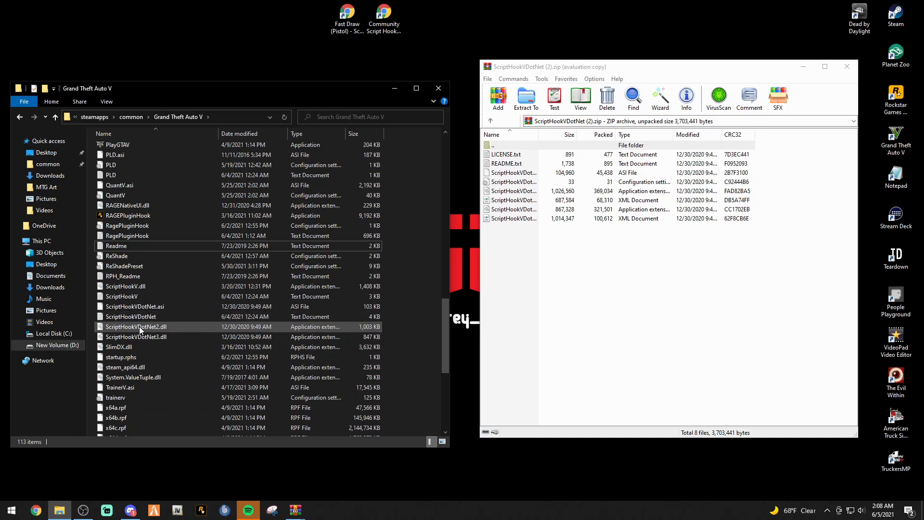
mouse_move(140, 327)
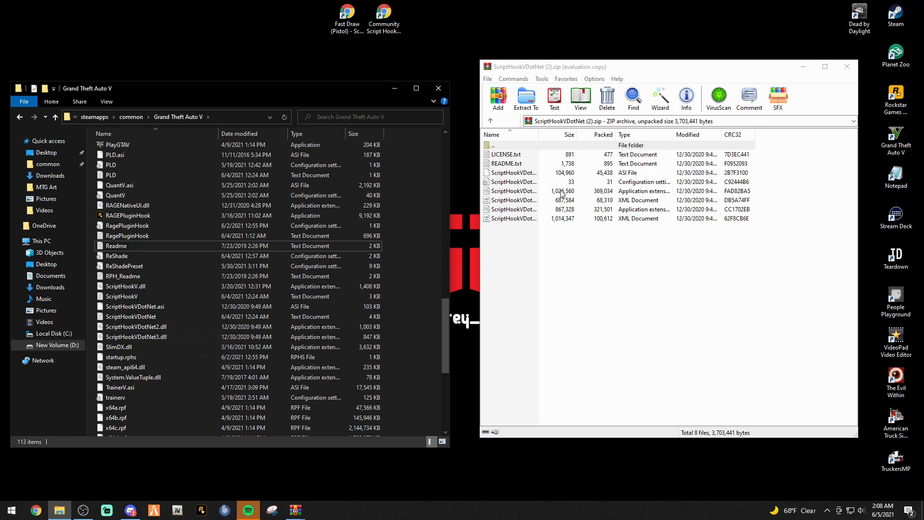
mouse_move(526, 180)
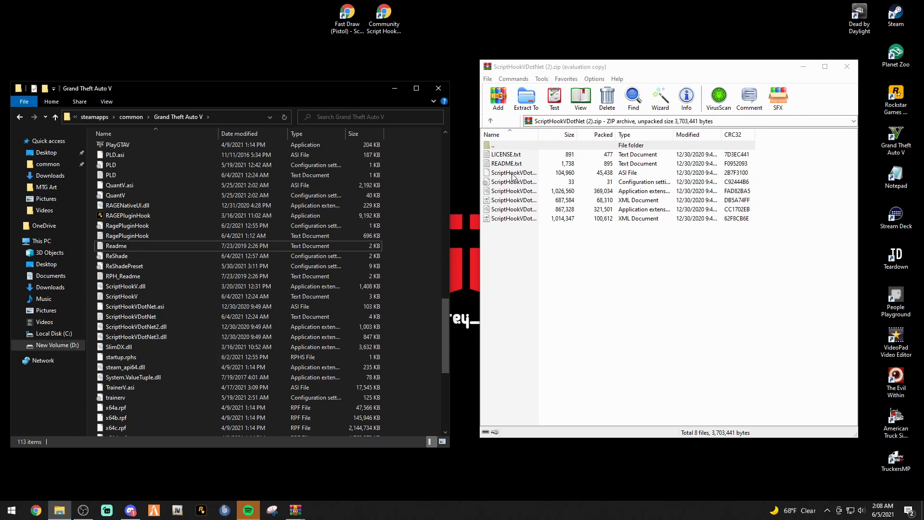
mouse_move(591, 174)
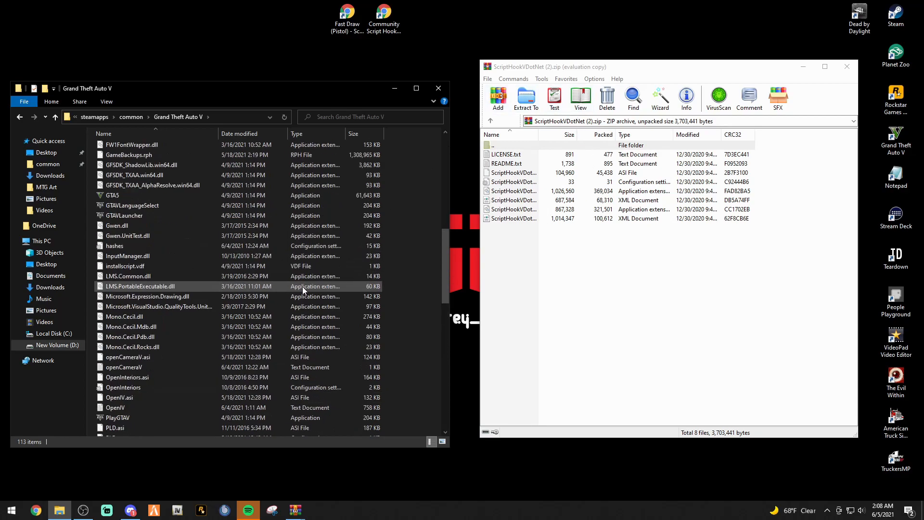
scroll(up, 3)
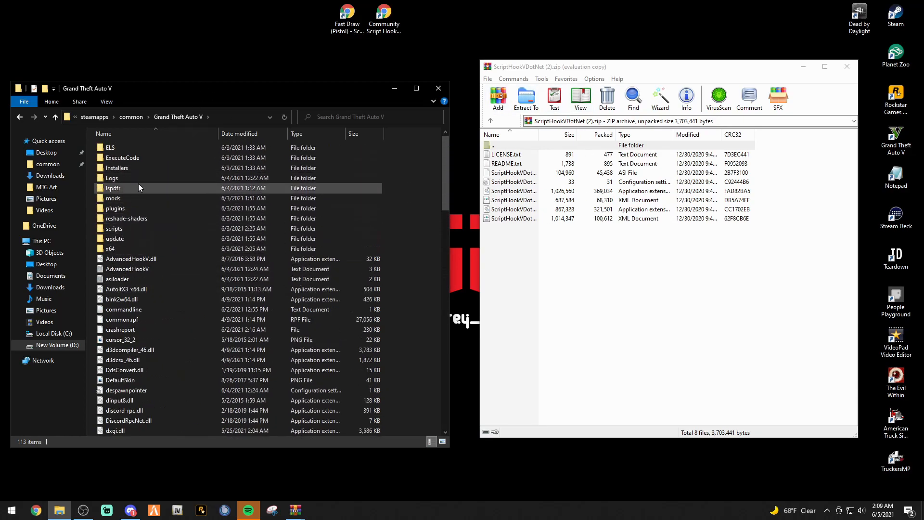
scroll(down, 3)
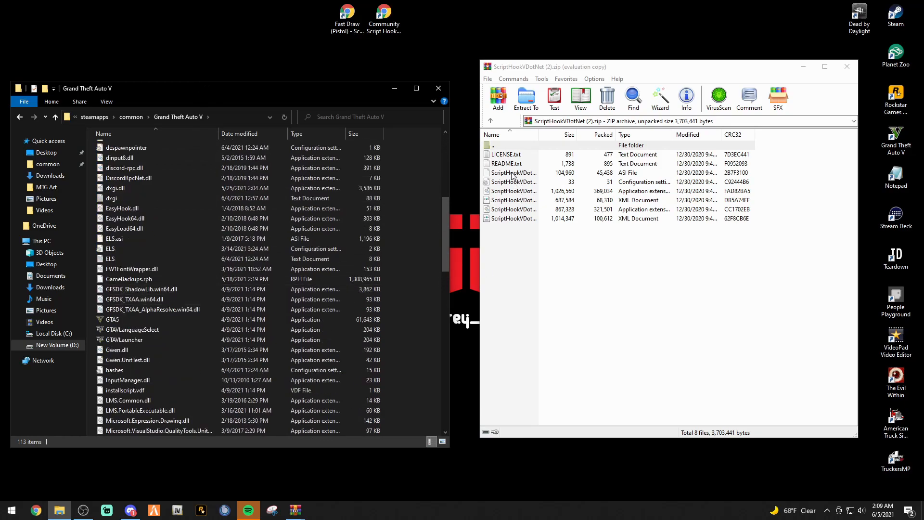
Move ScriptHookVDotNet.asi, ScriptHookVDotNet2.dll and ScriptHookVDotNet3.dll into the game folder, replacing existing copies
click(512, 172)
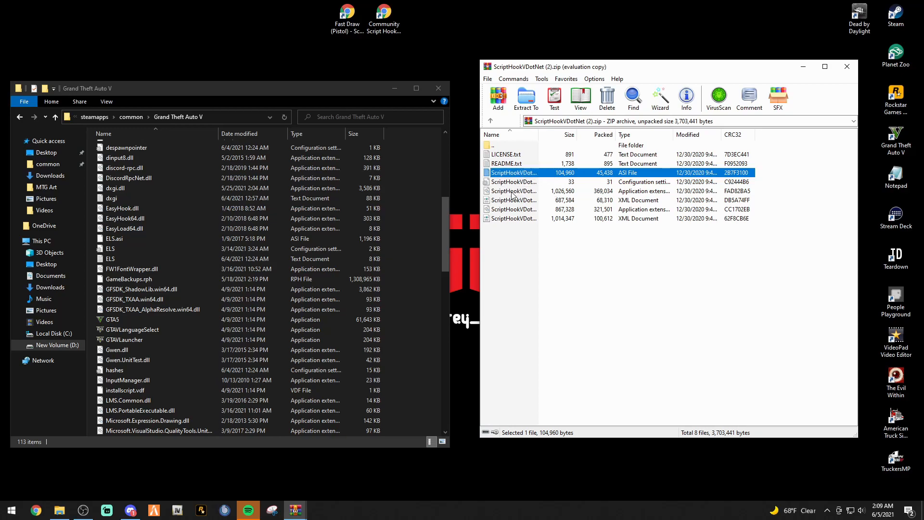
click(512, 191)
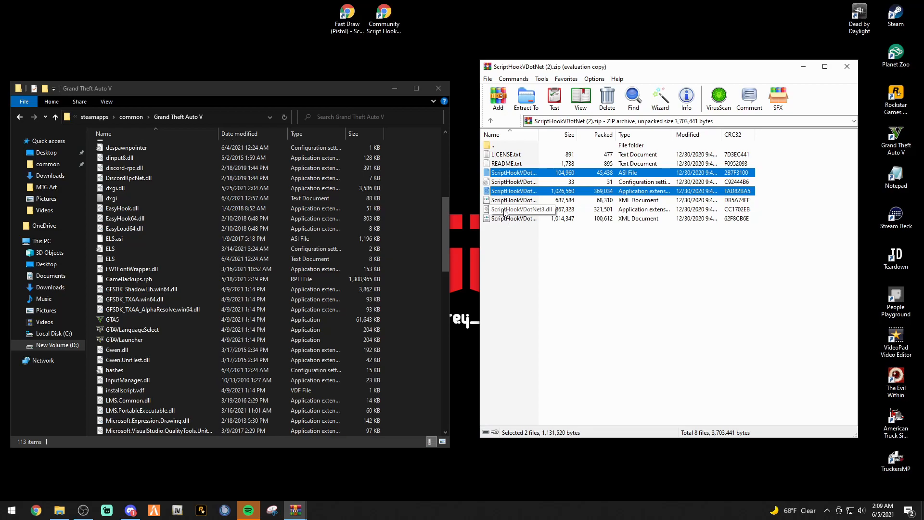
click(521, 209)
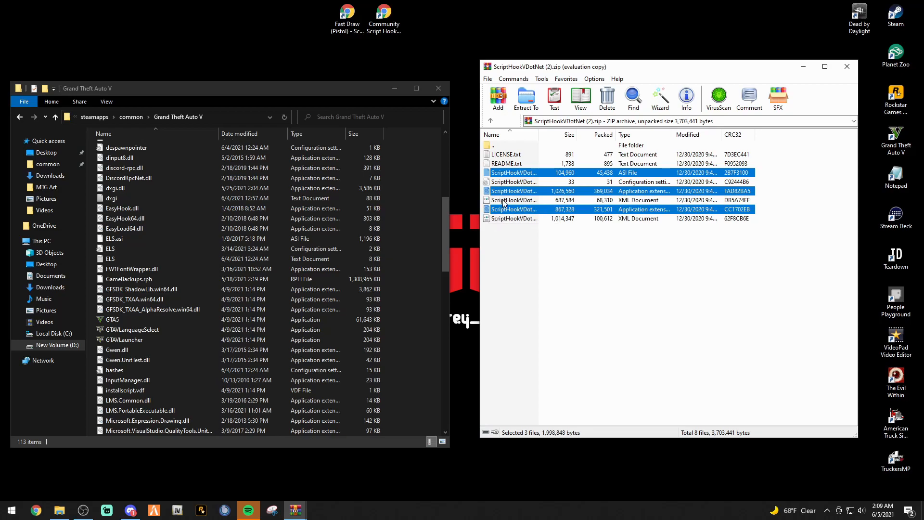
mouse_move(512, 181)
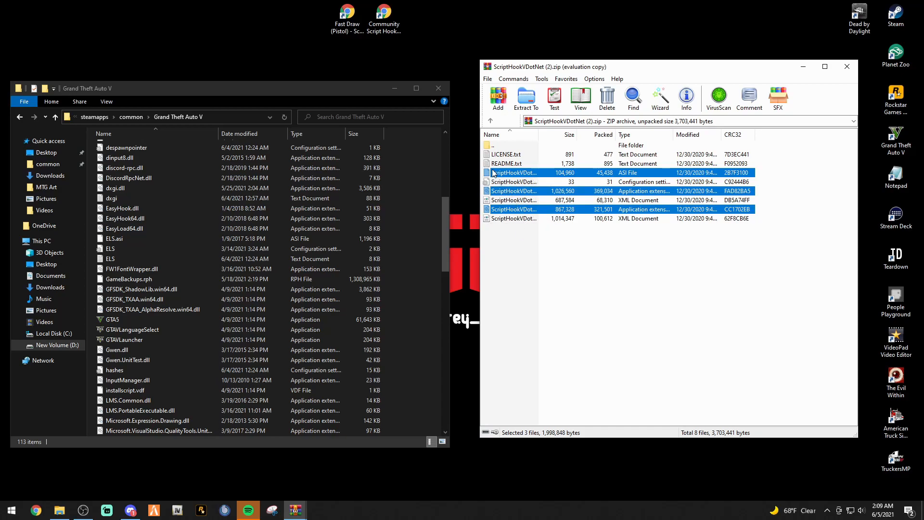
click(513, 190)
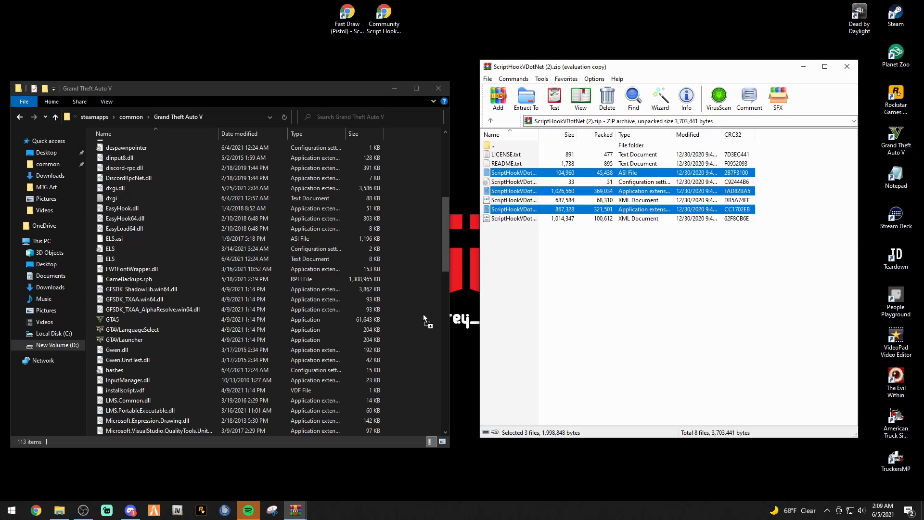
mouse_move(420, 293)
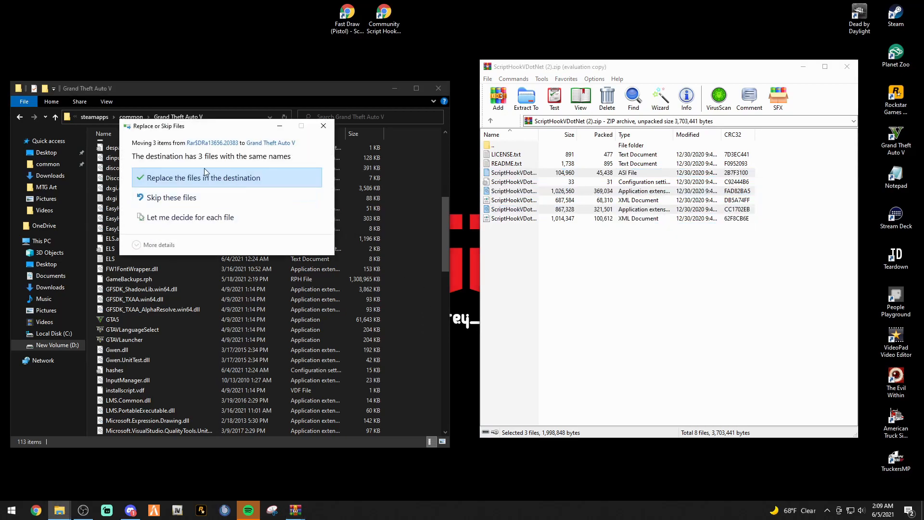
click(203, 177)
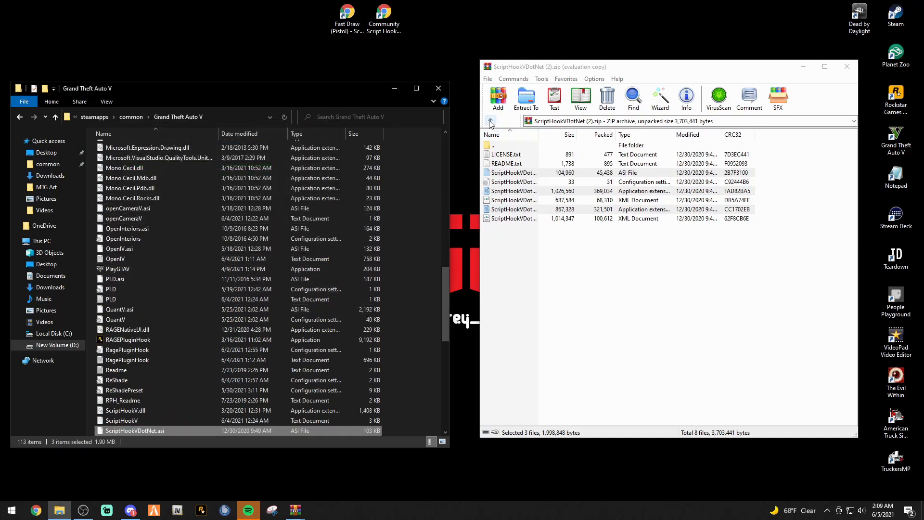
Browse the Fast Draw archive into Fast Draw\GTAV\scripts to locate Fast_Draw.dll
click(847, 66)
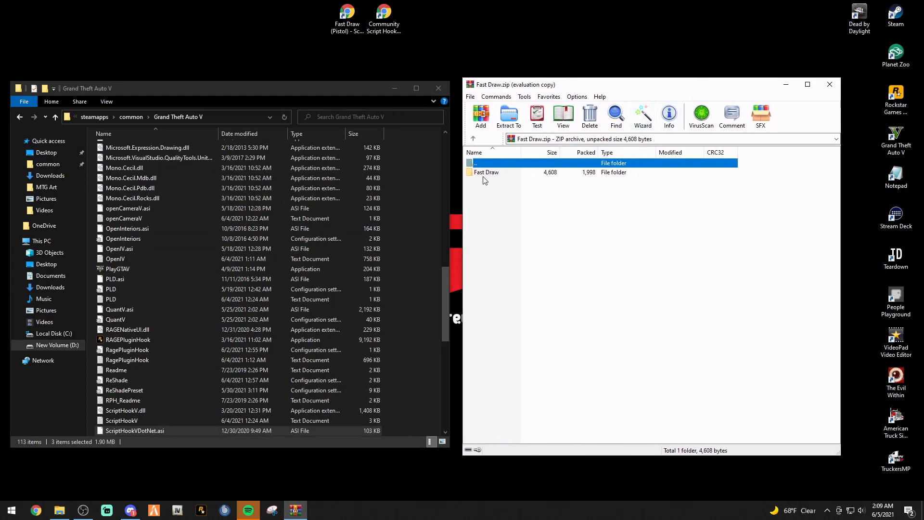
scroll(up, 3)
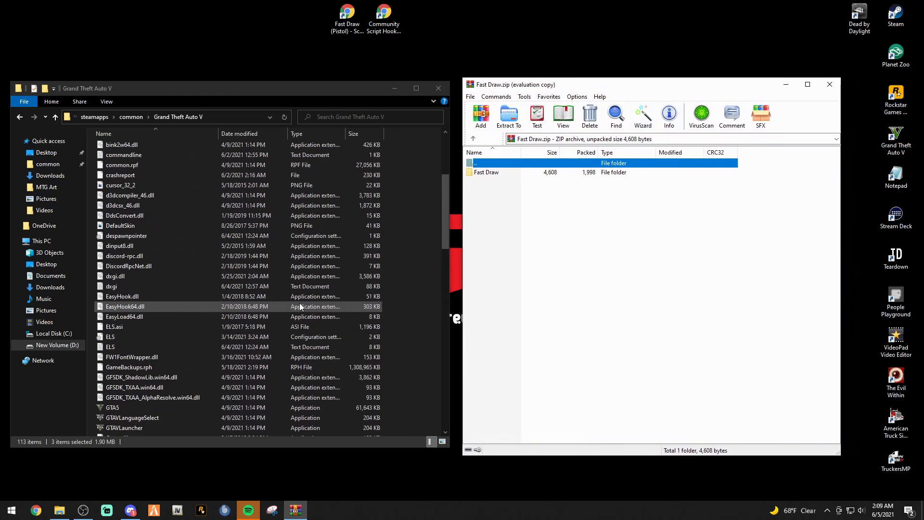
scroll(up, 3)
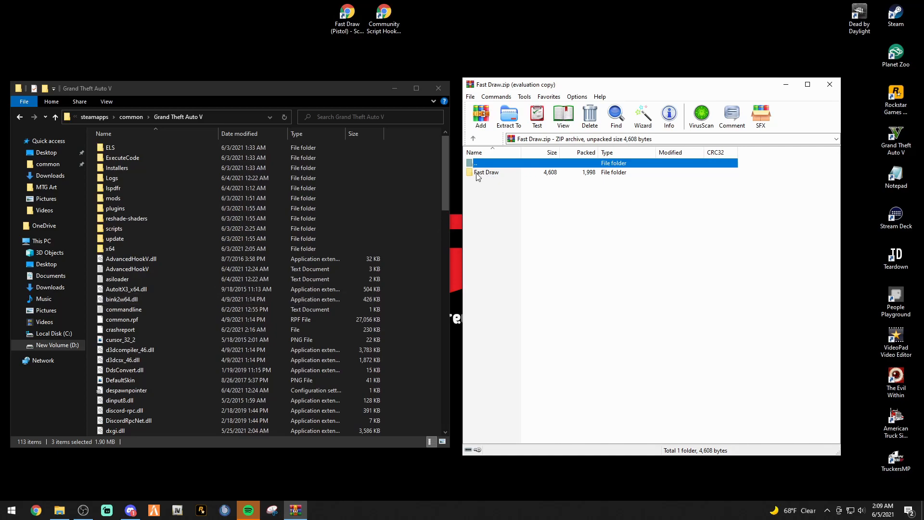
mouse_move(487, 177)
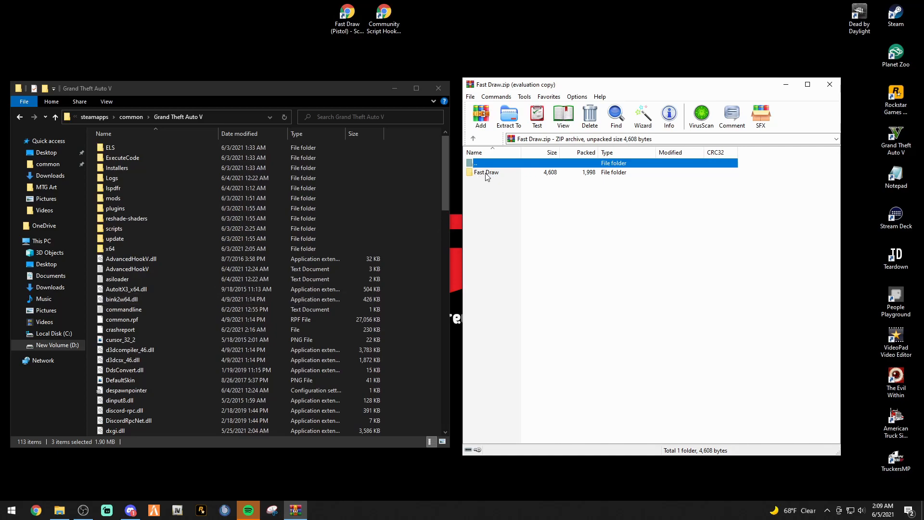
double_click(486, 172)
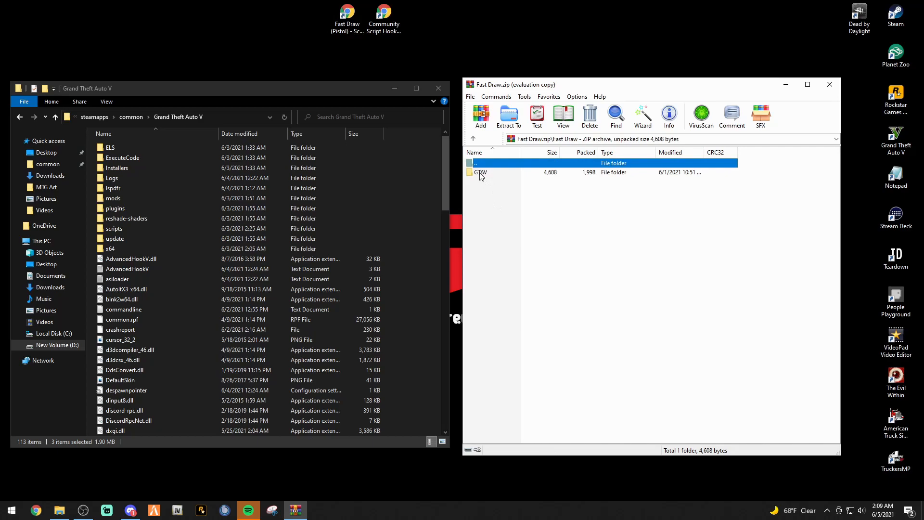
double_click(481, 172)
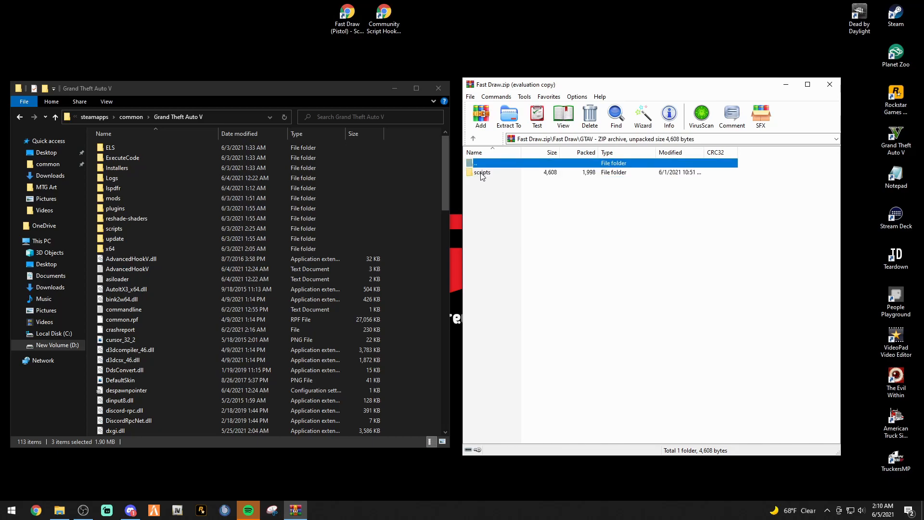
double_click(483, 172)
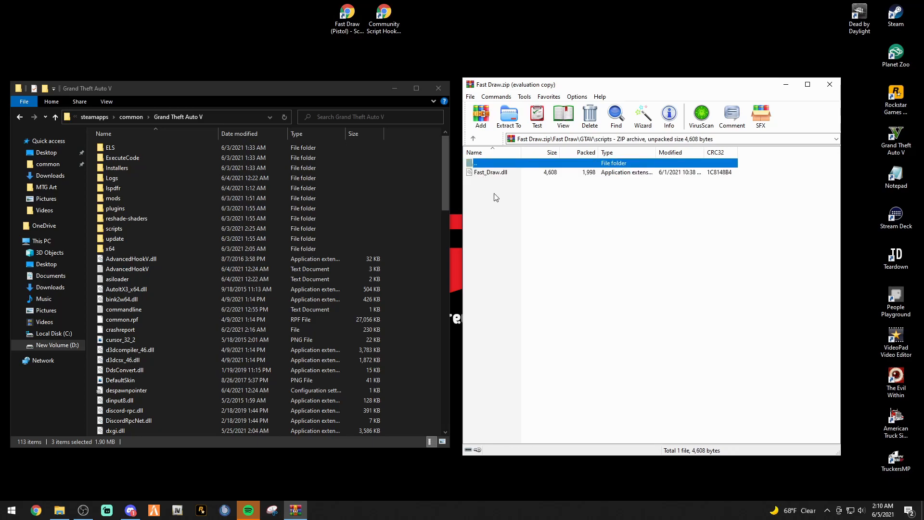
double_click(475, 163)
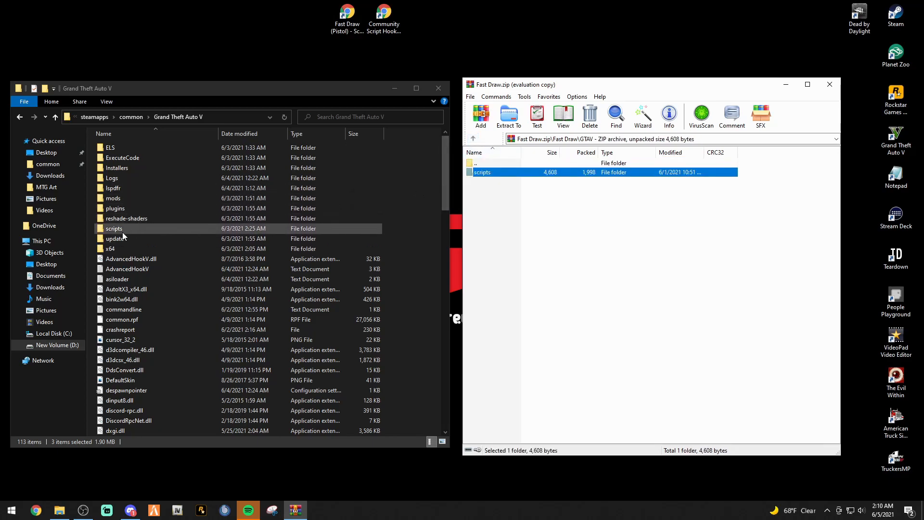
Line up the archive's scripts folder beside the game's scripts folder in Explorer
double_click(113, 228)
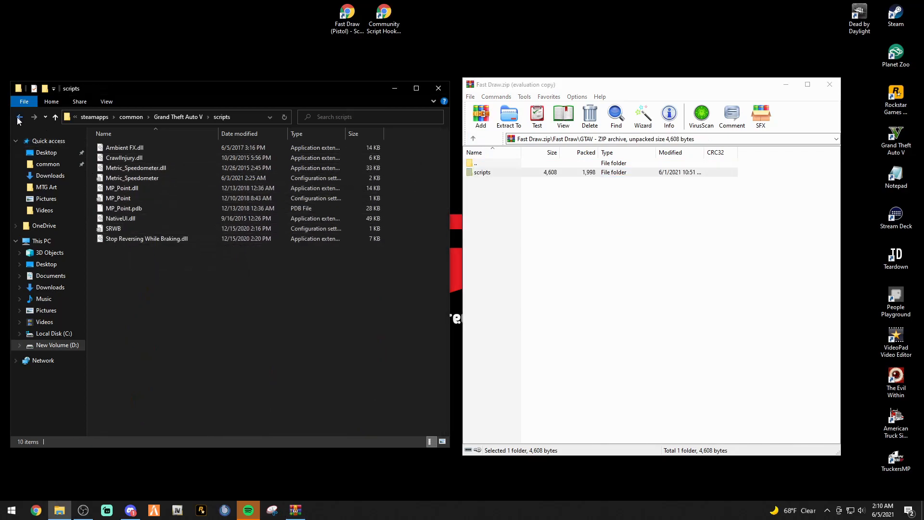
click(19, 116)
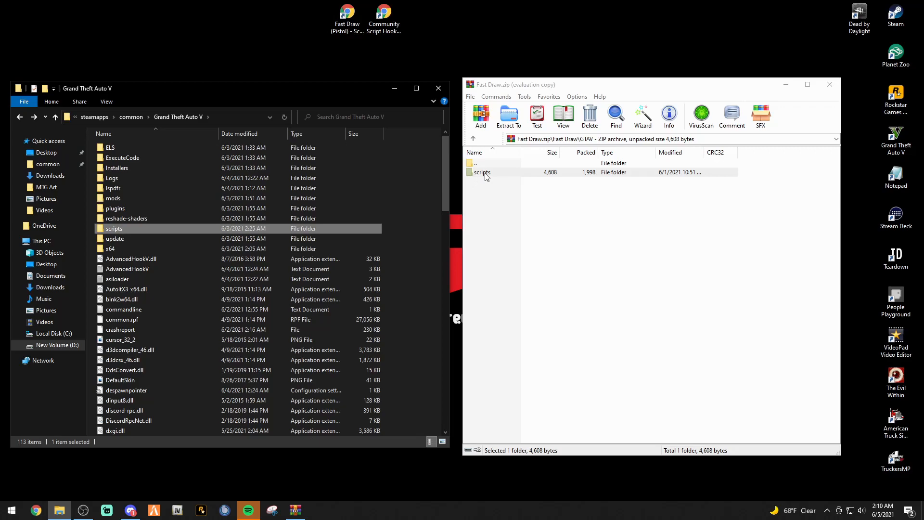
double_click(481, 173)
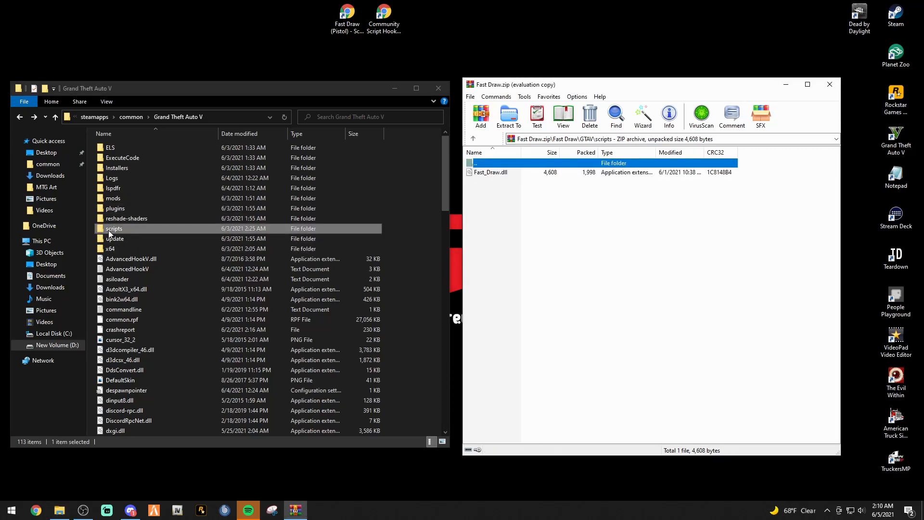
double_click(113, 228)
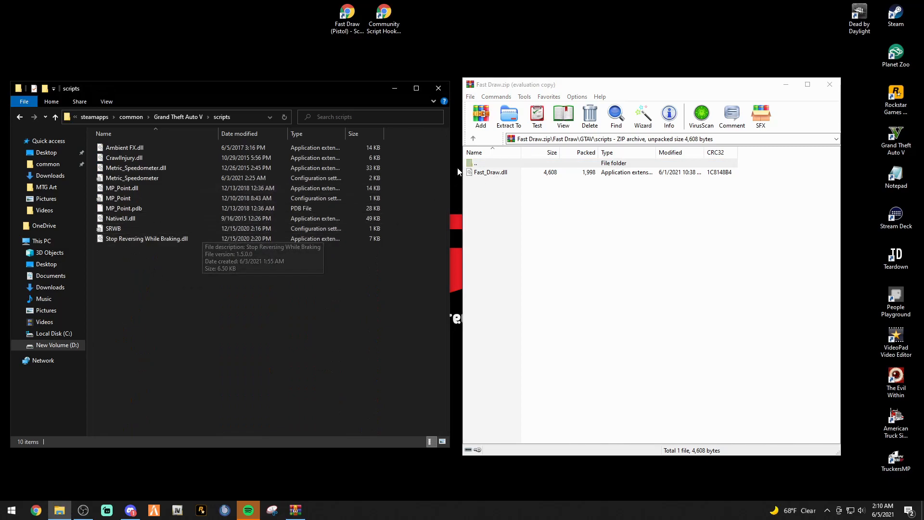
Drag Fast_Draw.dll from the archive into the Grand Theft Auto V scripts folder
click(491, 172)
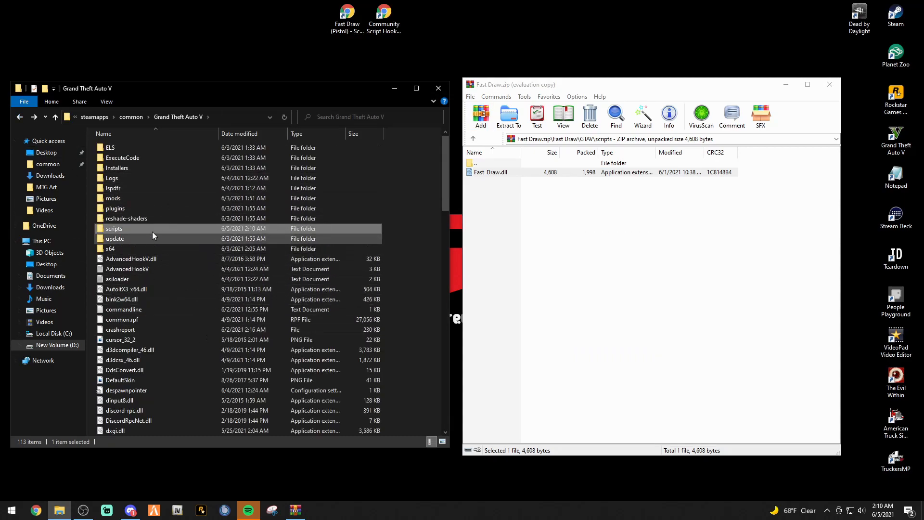
mouse_move(124, 239)
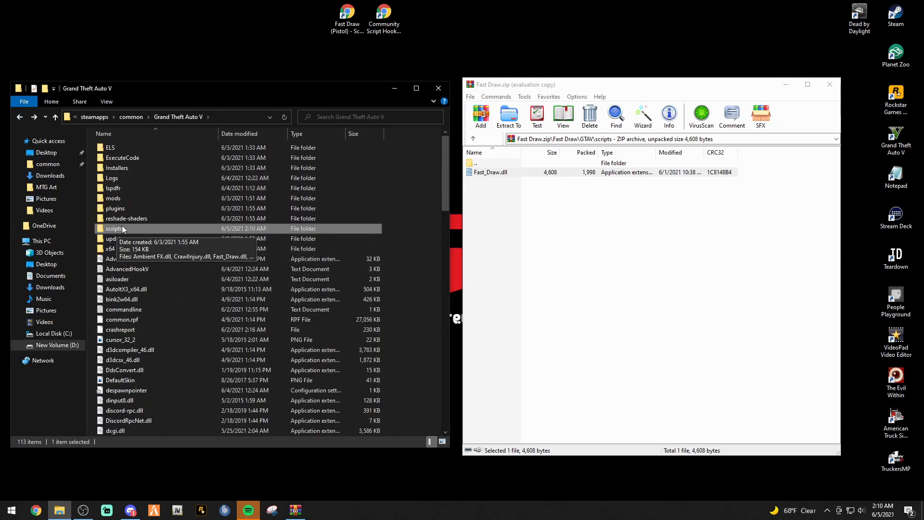
mouse_move(140, 239)
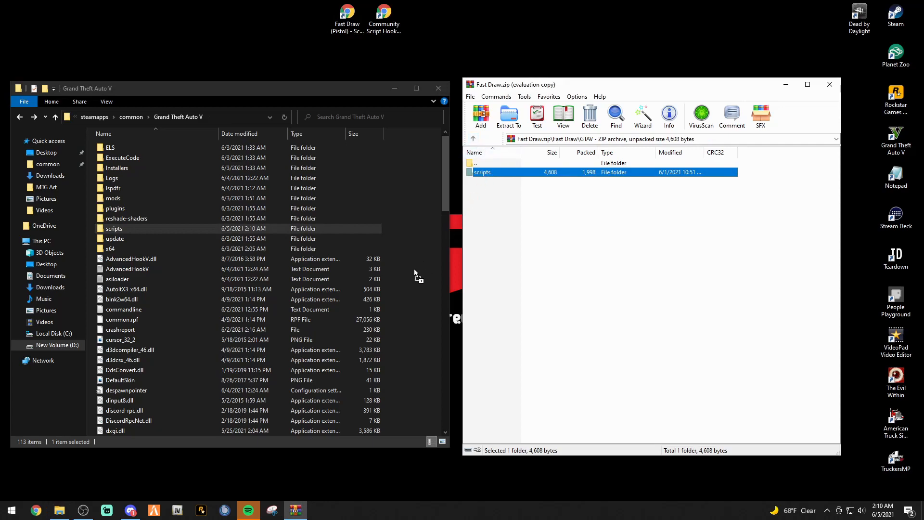
mouse_move(124, 278)
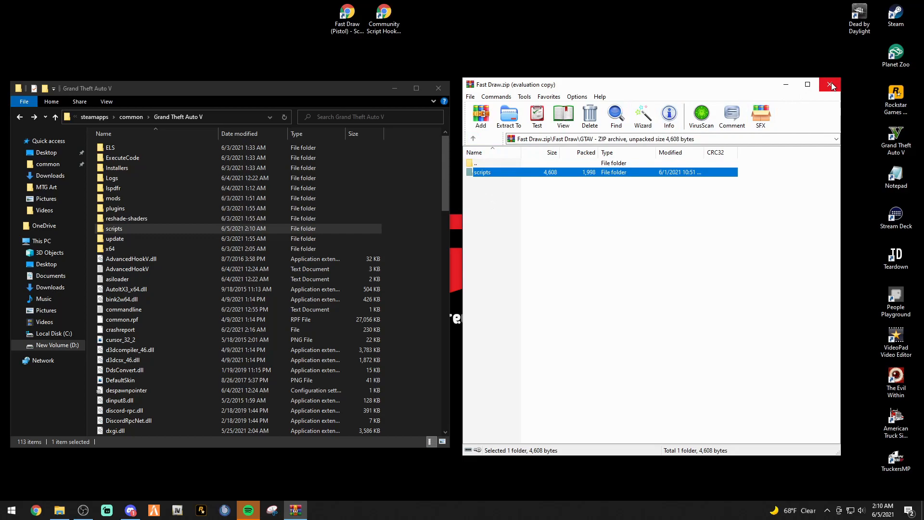
mouse_move(832, 85)
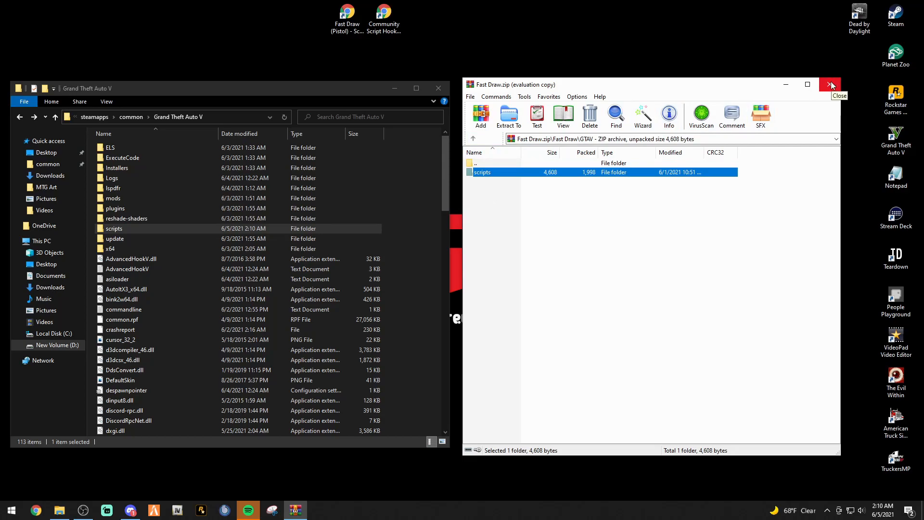
Close the WinRAR archive and File Explorer windows, leaving the desktop
click(832, 85)
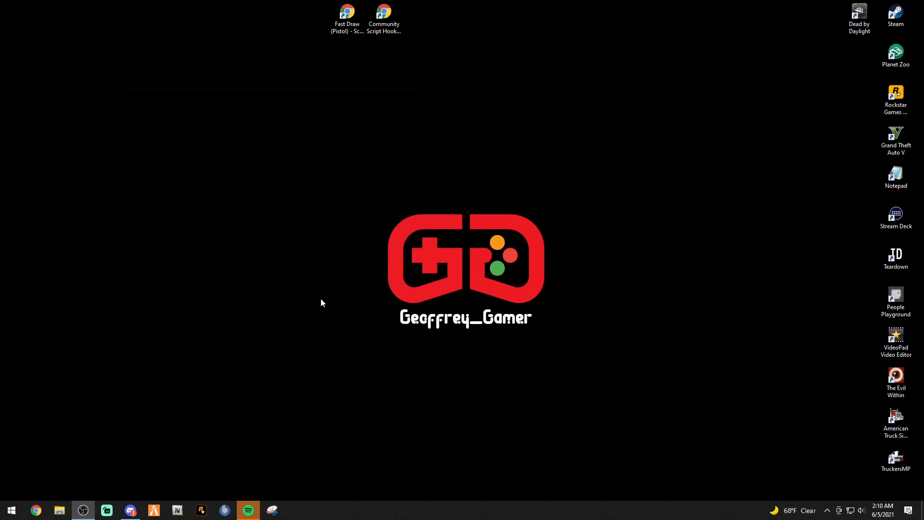
mouse_move(162, 465)
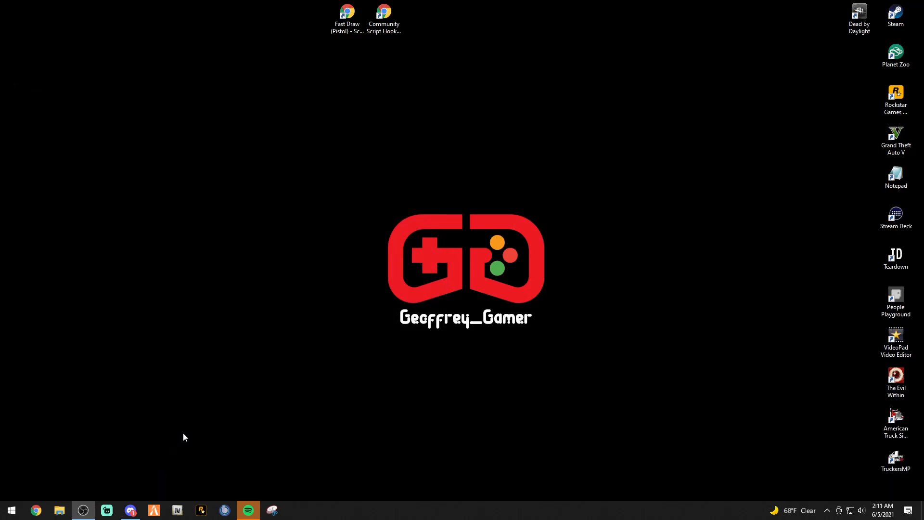
mouse_move(406, 53)
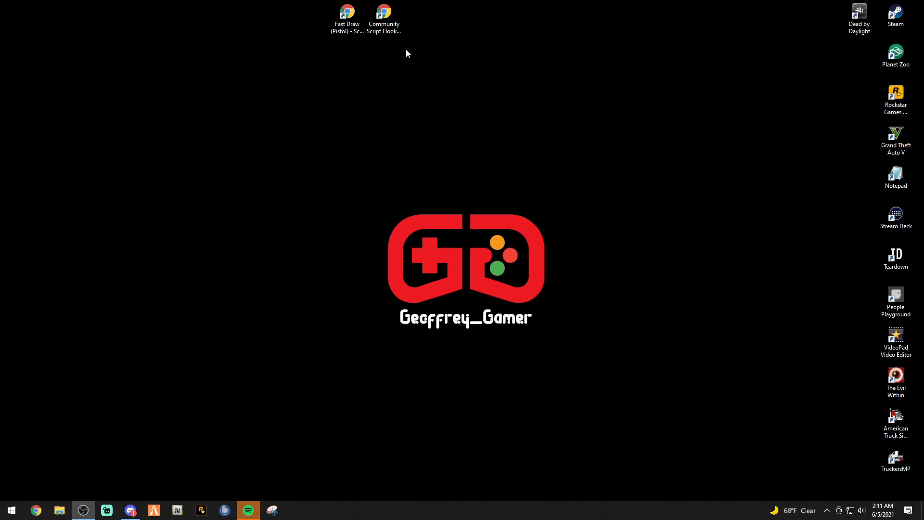
mouse_move(295, 154)
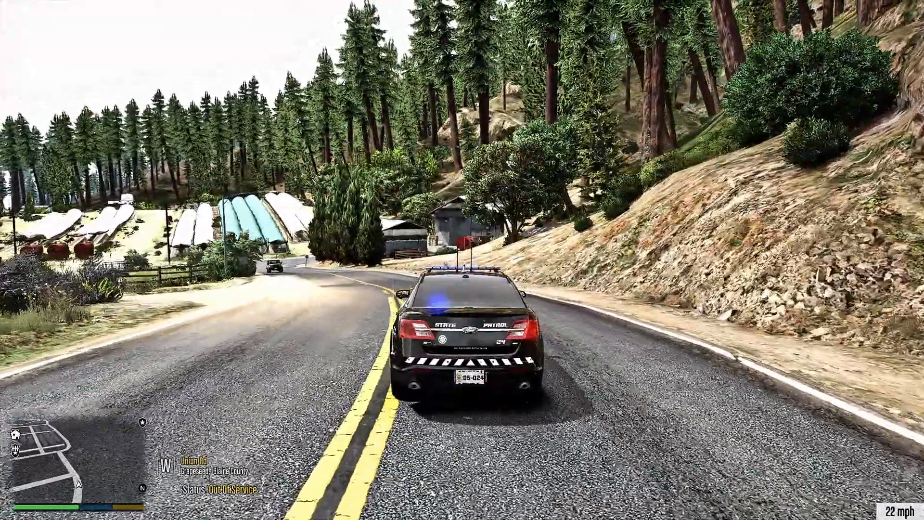
Drive the State Patrol cruiser along the forest road and stop to step out, testing Fast Draw
key(w)
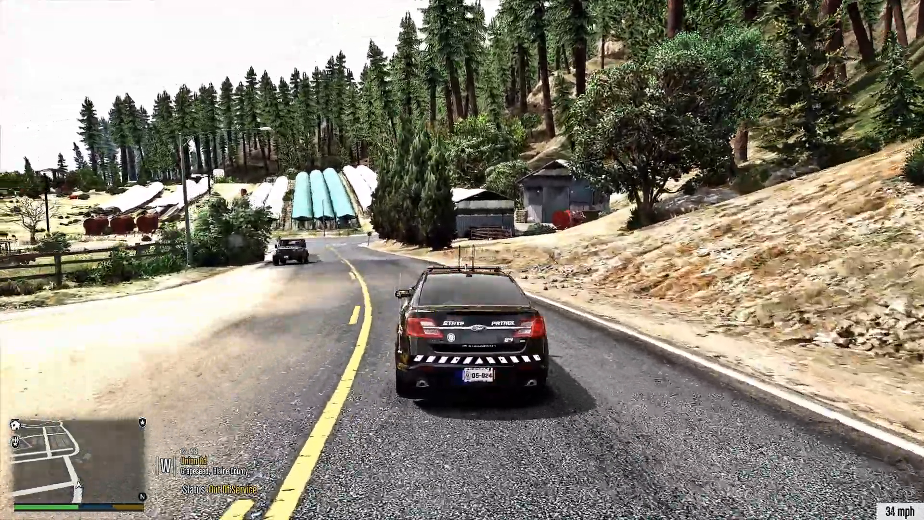
key(w)
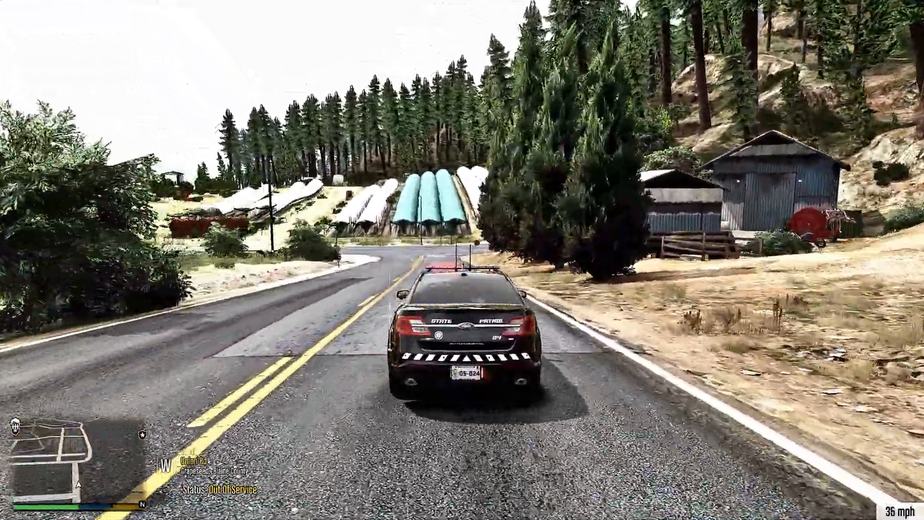
key(w)
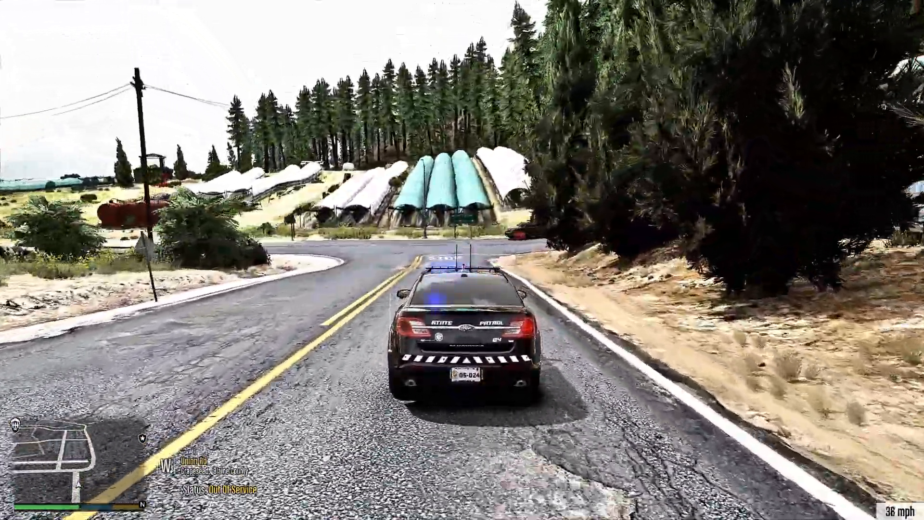
key(w)
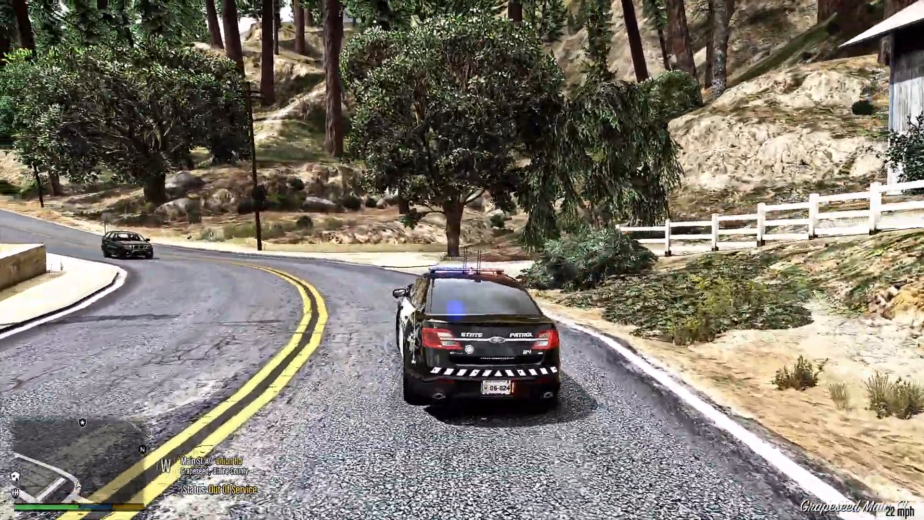
key(w)
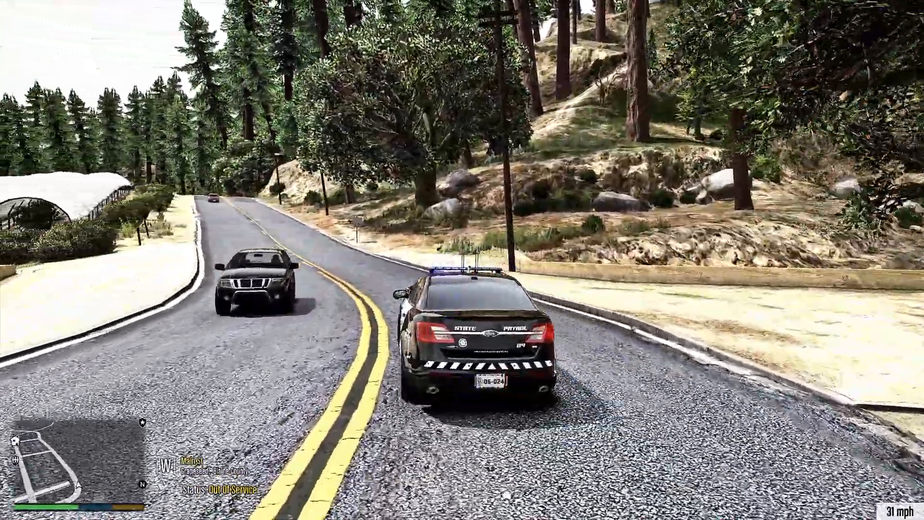
key(w)
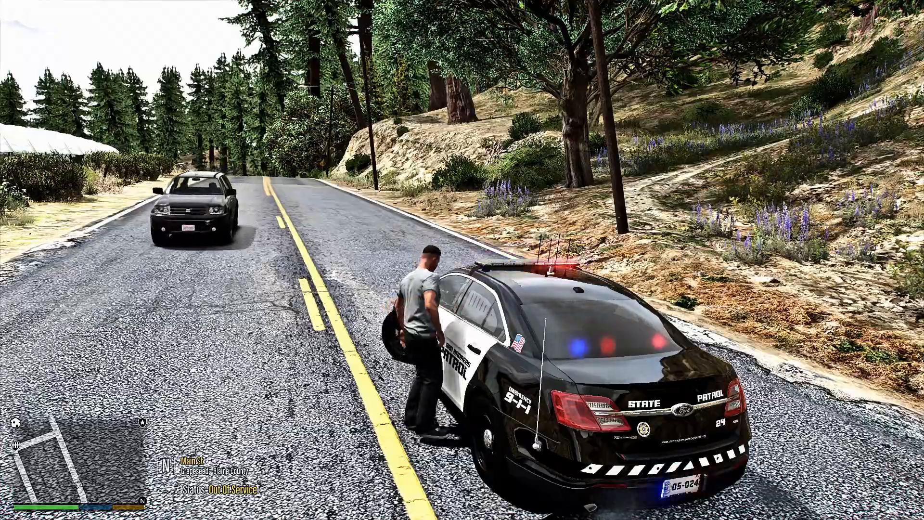
Get back into the cruiser and drive on down the road behind the SUV
key(F)
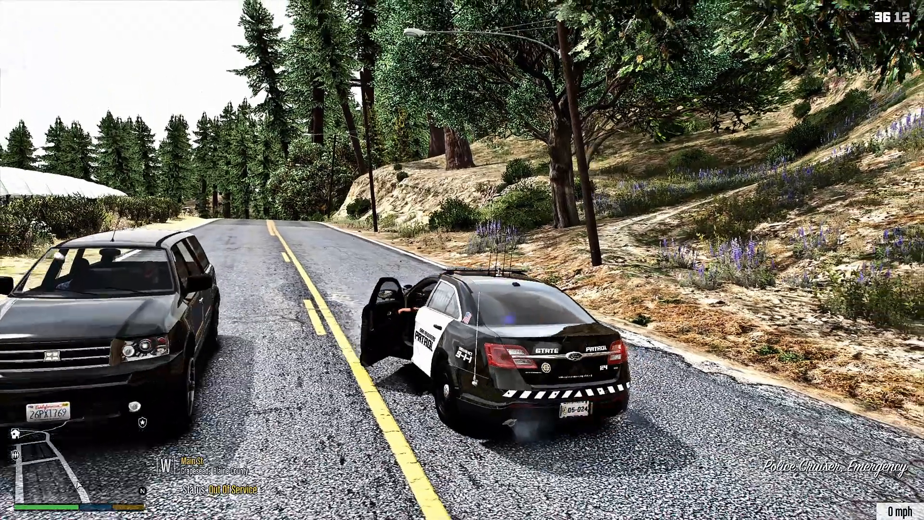
key(w)
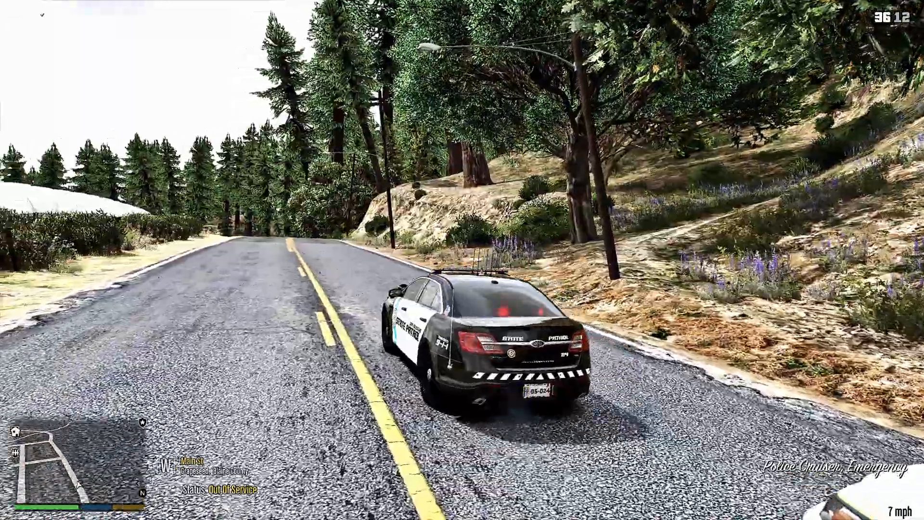
key(w)
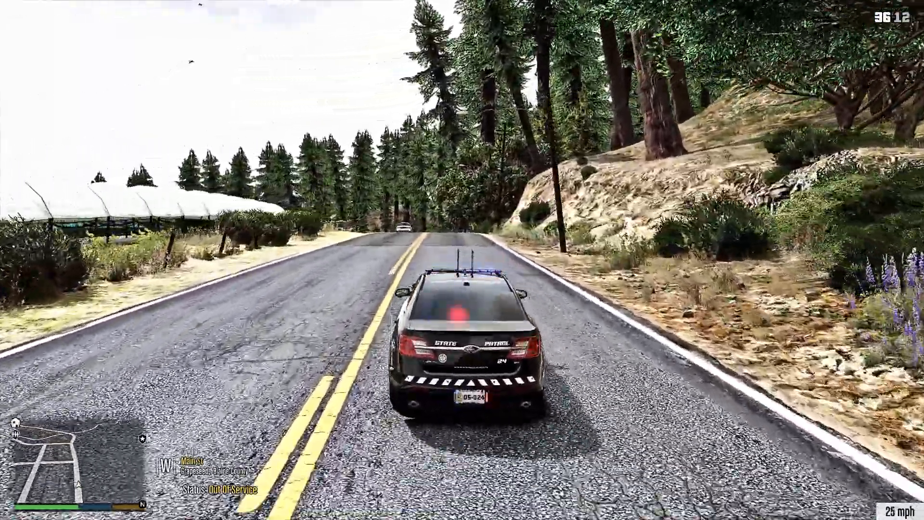
key(w)
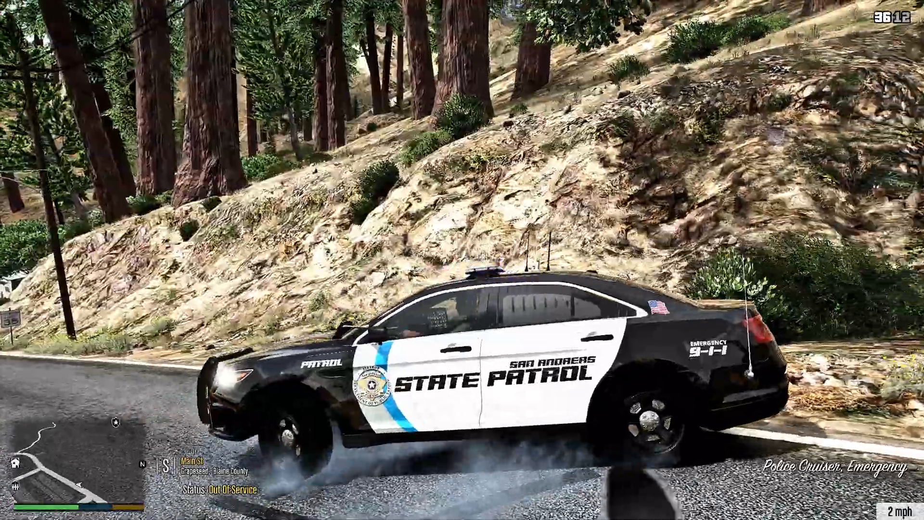
Drive the cruiser past the sedan and rural house into the roadside gas station lot
key(w)
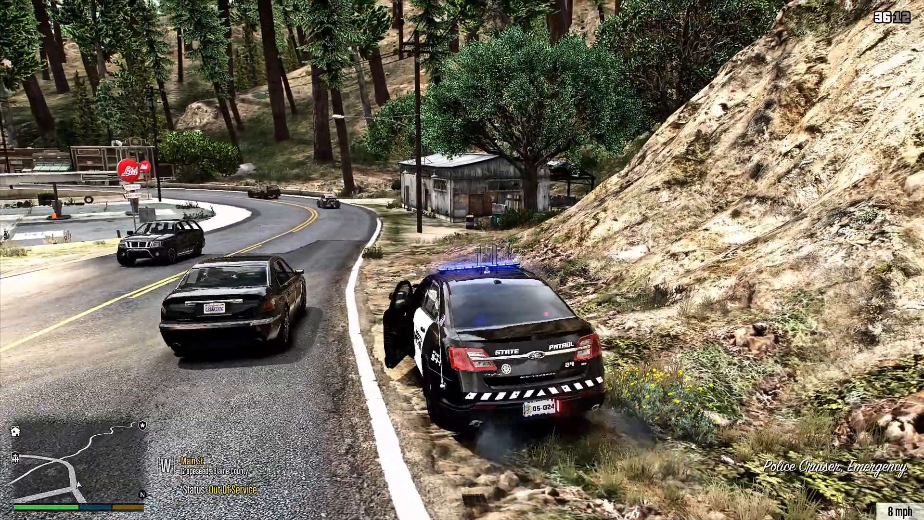
key(w)
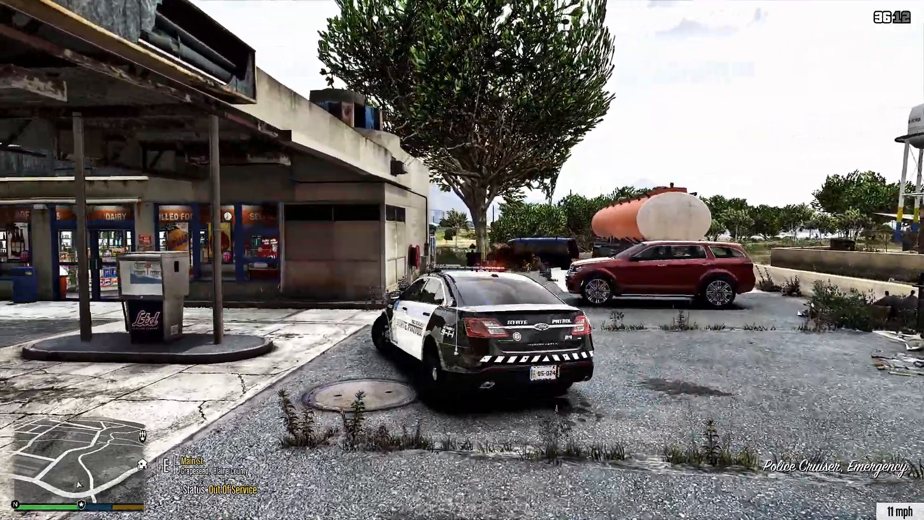
mouse_move(462, 259)
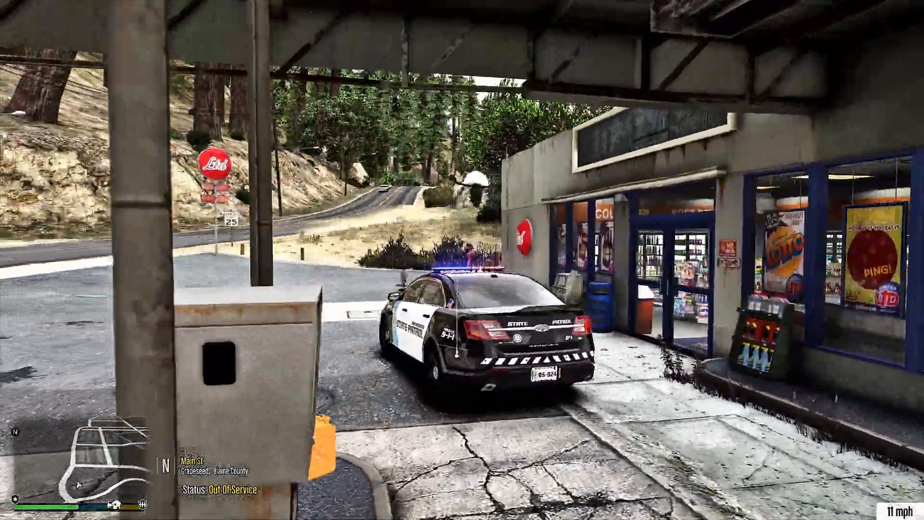